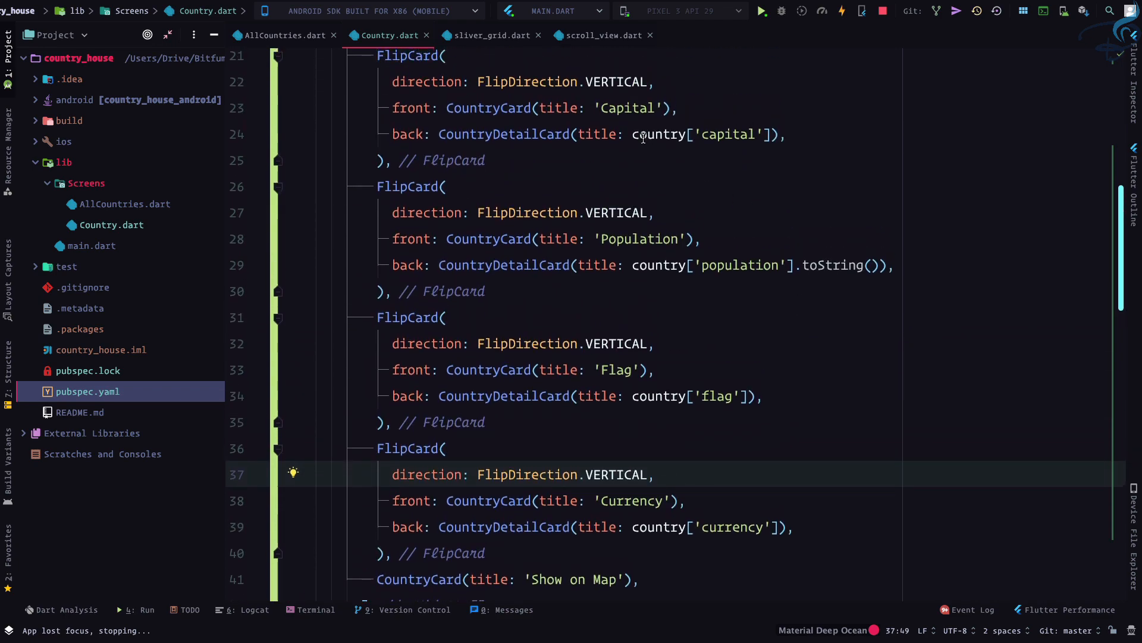
Step: Add print(country) at the top of build() and begin correcting the currency key after reading the console
{"action": "scroll", "scroll_direction": "down", "scroll_amount": 3}
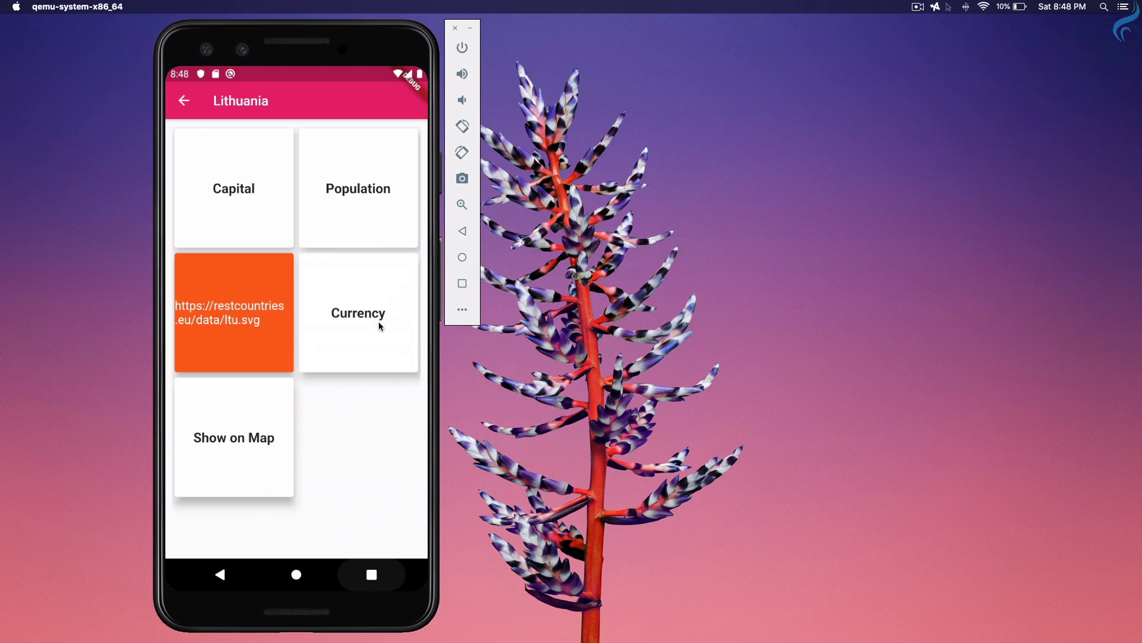
{"action": "left_click", "coordinate": [358, 313]}
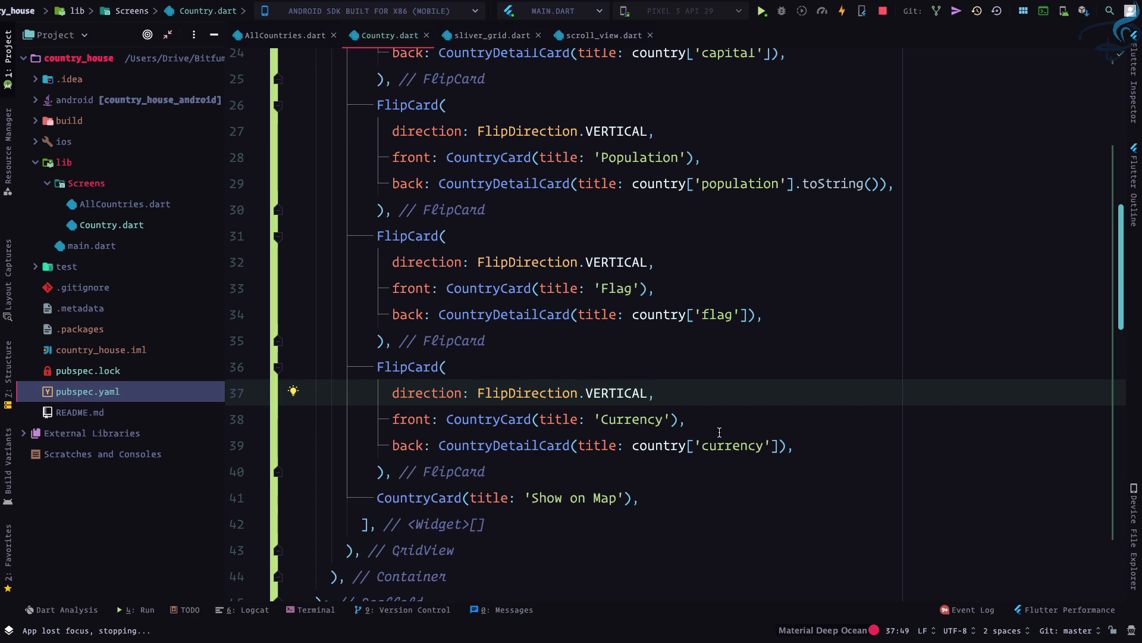
{"action": "double_click", "coordinate": [730, 445]}
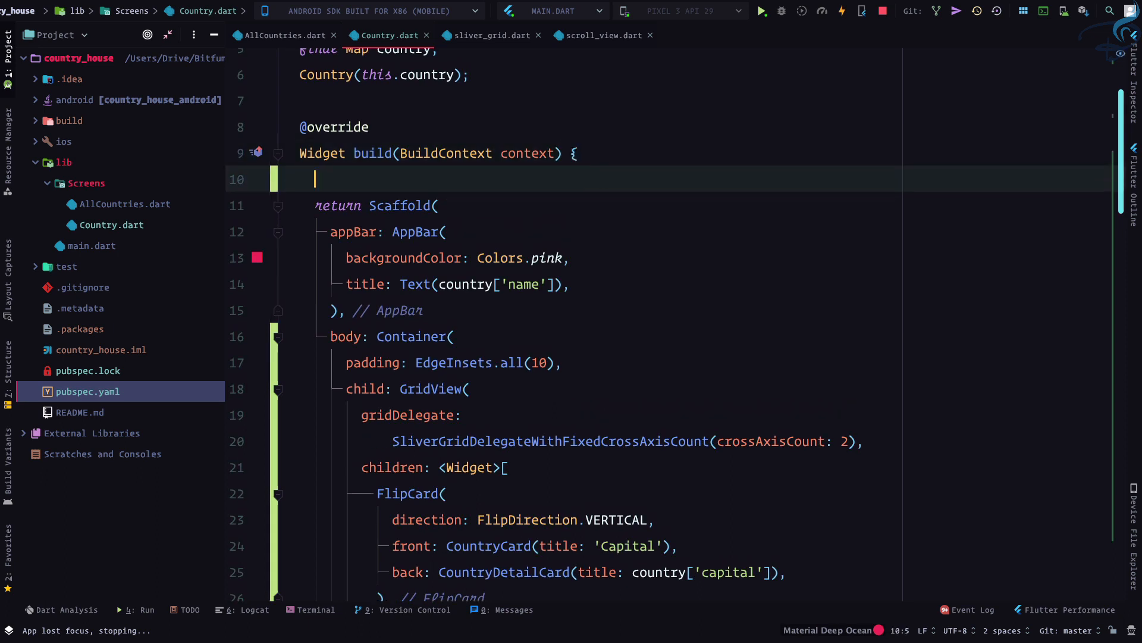
{"action": "type", "text": "print(countru)"}
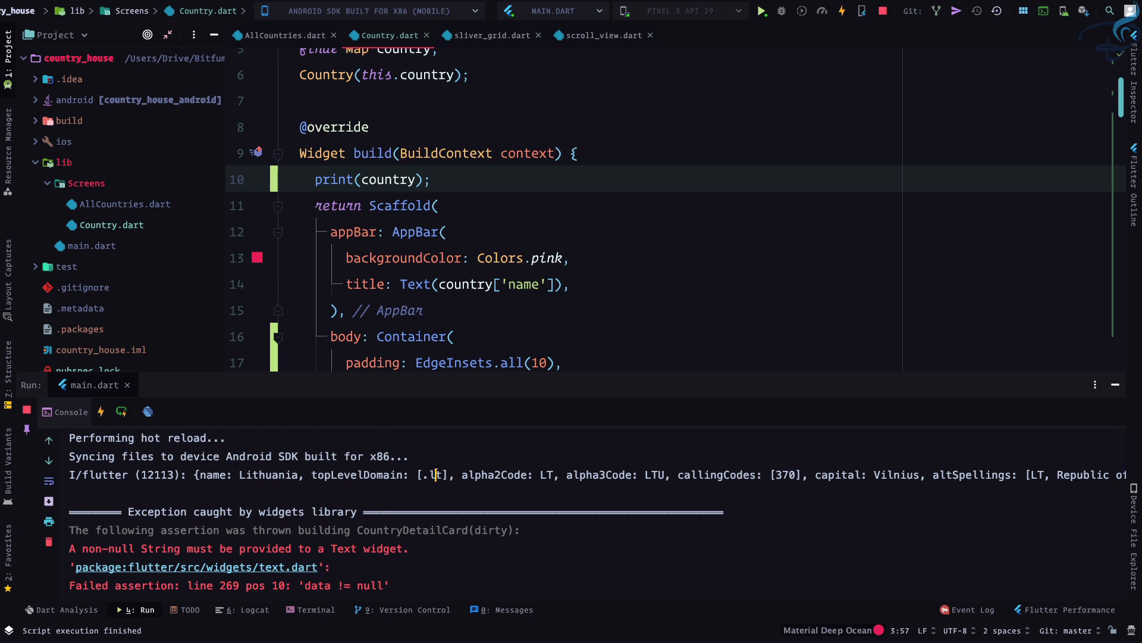
{"action": "type", "text": "currenciesncy']),"}
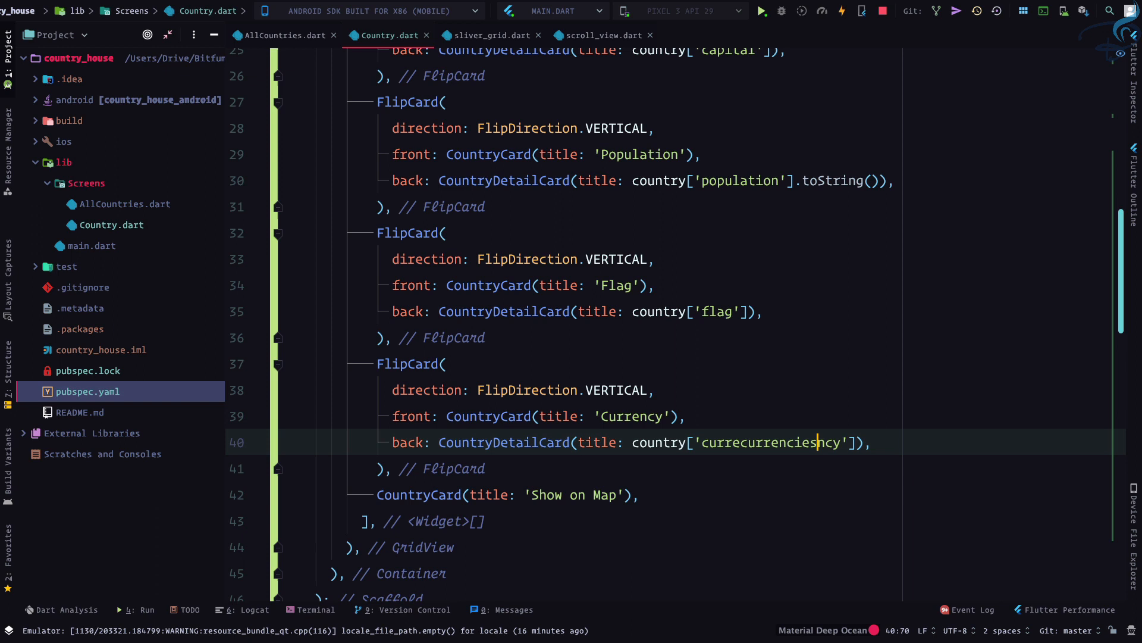
Step: Set the Currency card's back to country['currencies'][0]['name']
{"action": "type", "text": "currencies"}
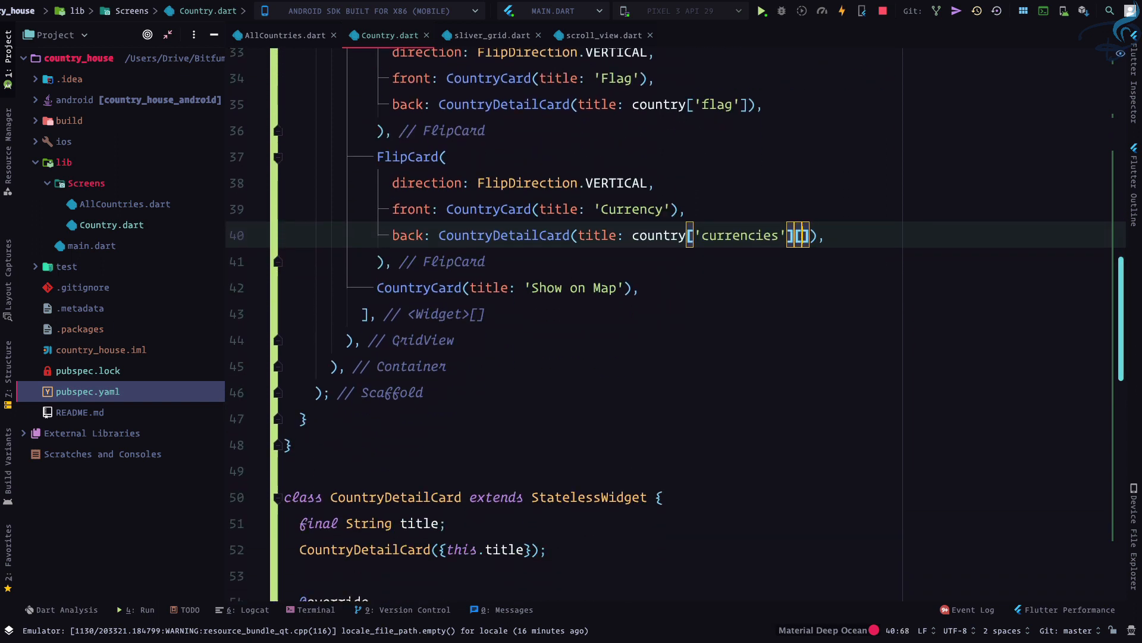
{"action": "type", "text": "0"}
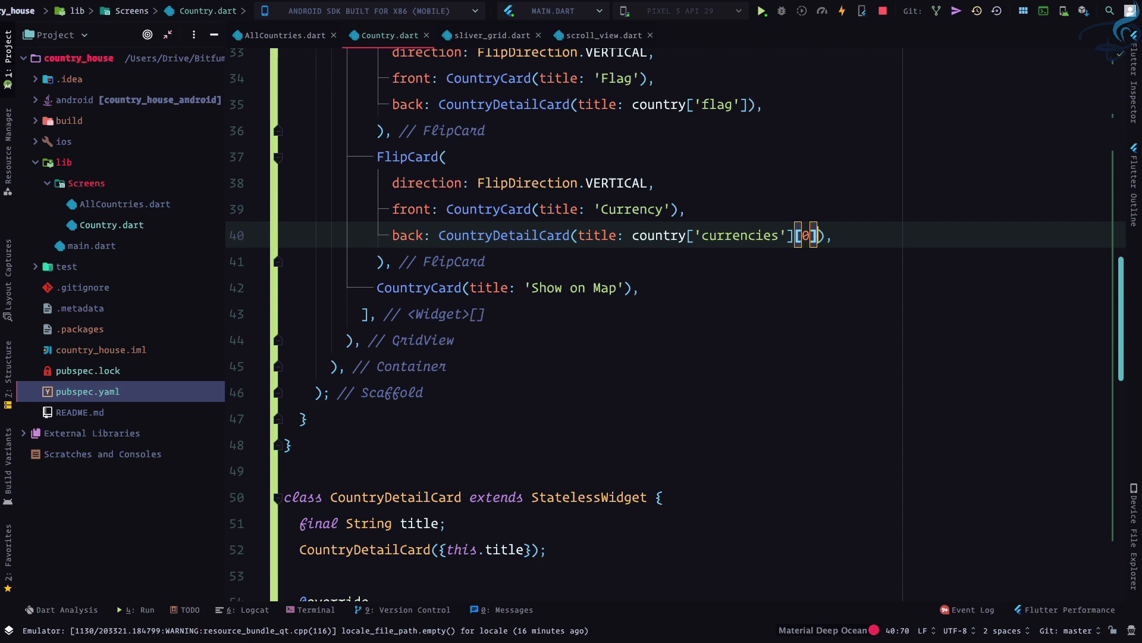
{"action": "type", "text": "['name'"}
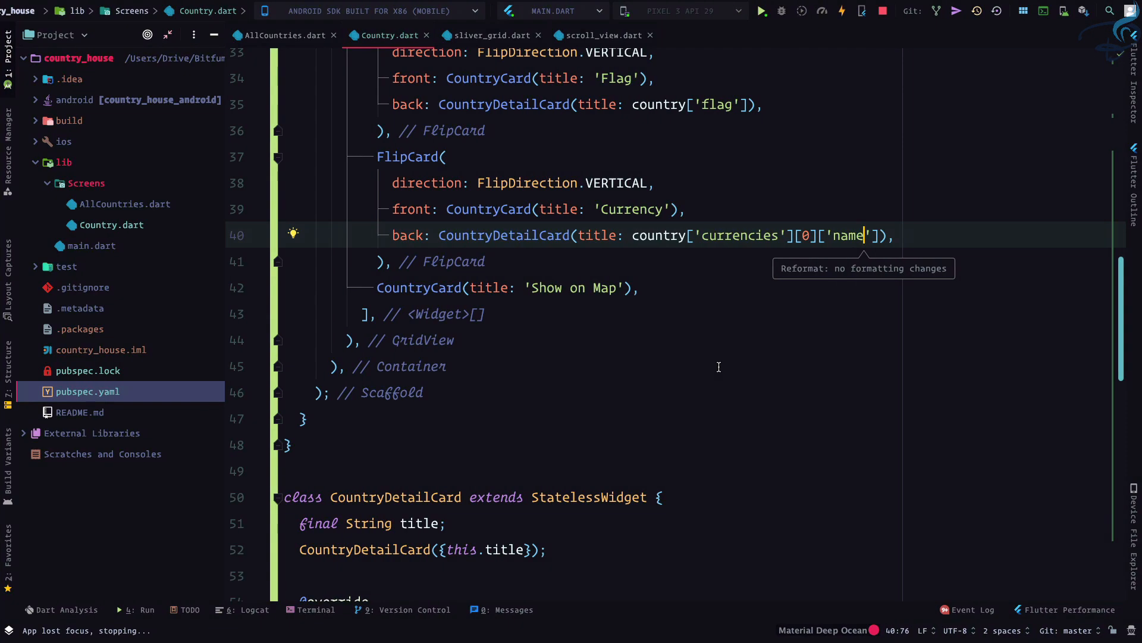
{"action": "scroll", "scroll_direction": "down", "scroll_amount": 3}
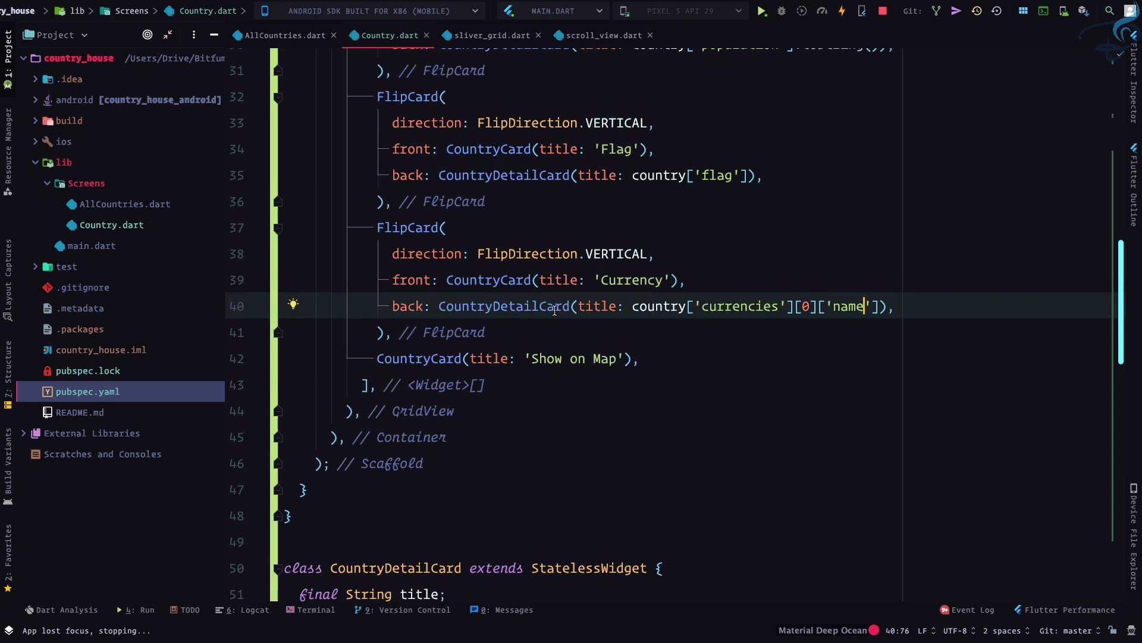
{"action": "scroll", "scroll_direction": "down", "scroll_amount": 3}
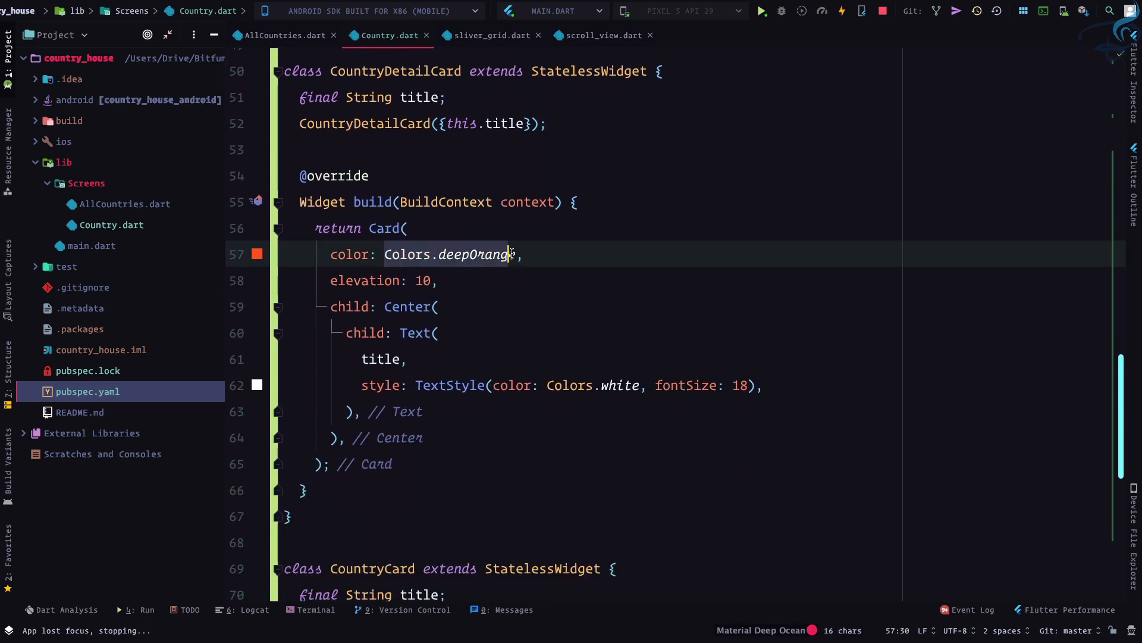
Step: Add a final color field with this.color in the constructor and use color: color in the Card
{"action": "type", "text": "e"}
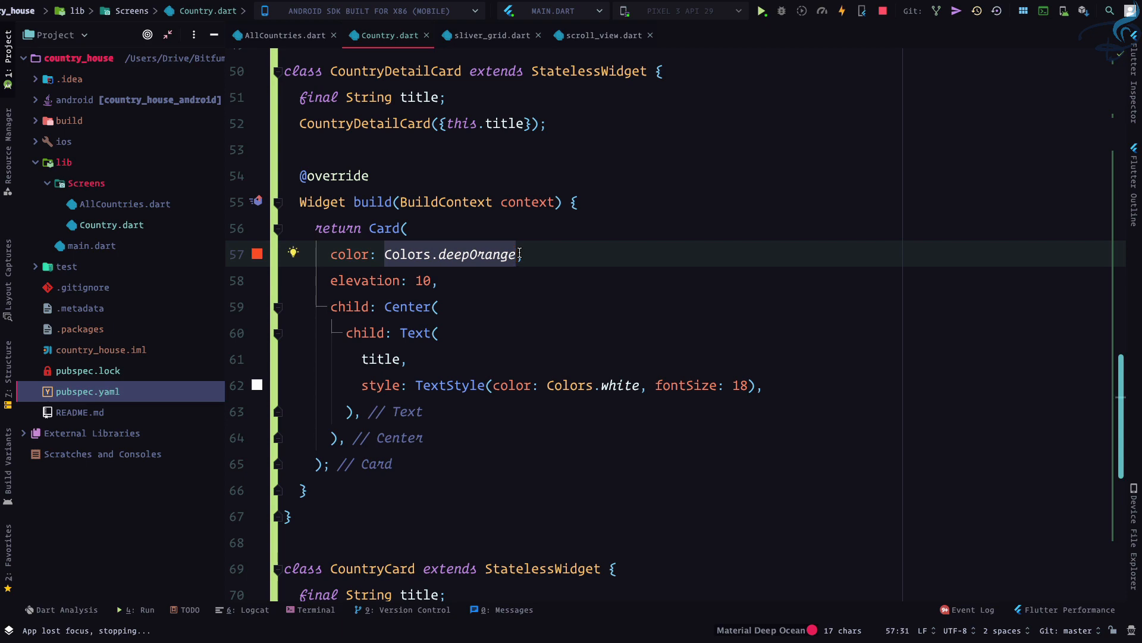
{"action": "type", "text": "color: color,"}
{"action": "left_click", "coordinate": [422, 123]}
{"action": "type", "text": ", this.color"}
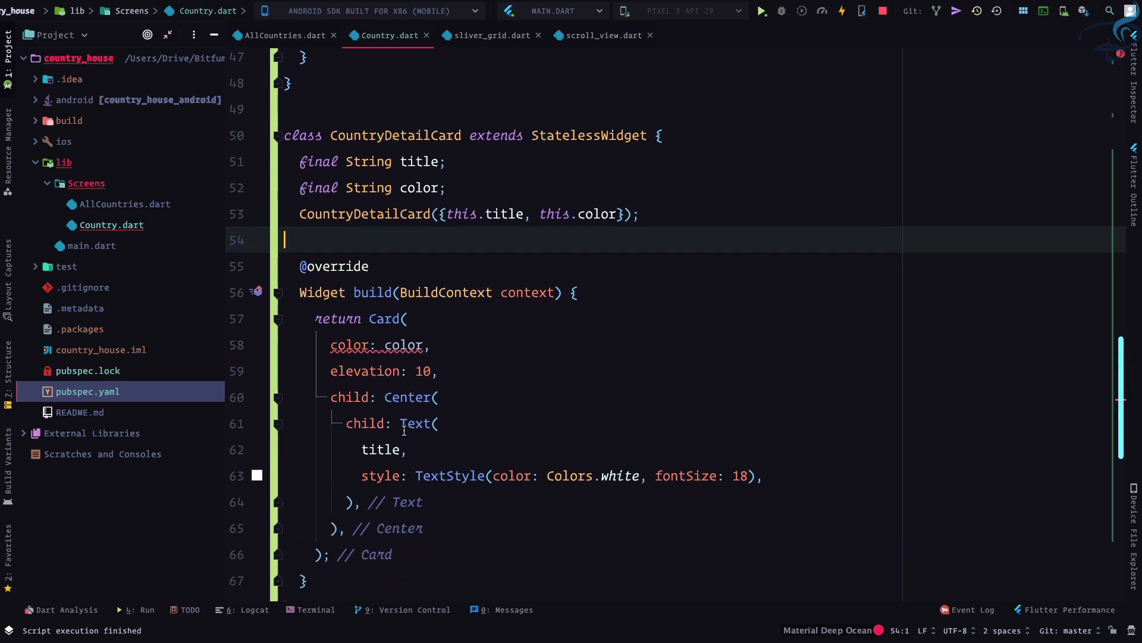
{"action": "left_click", "coordinate": [420, 187]}
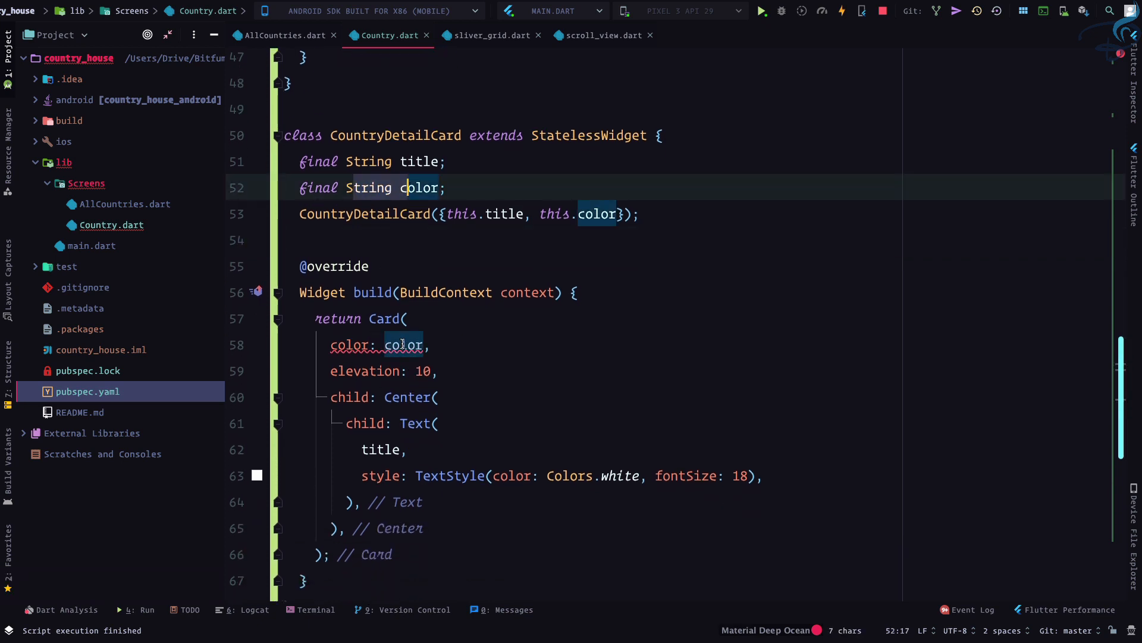
{"action": "mouse_move", "coordinate": [404, 344]}
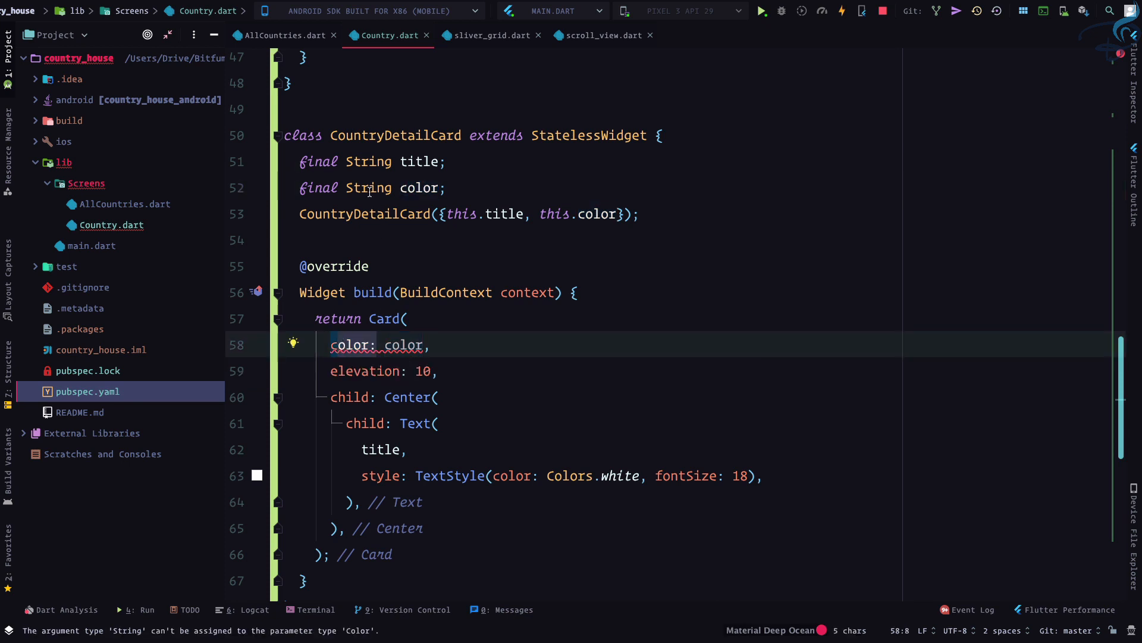
{"action": "type", "text": "Mater"}
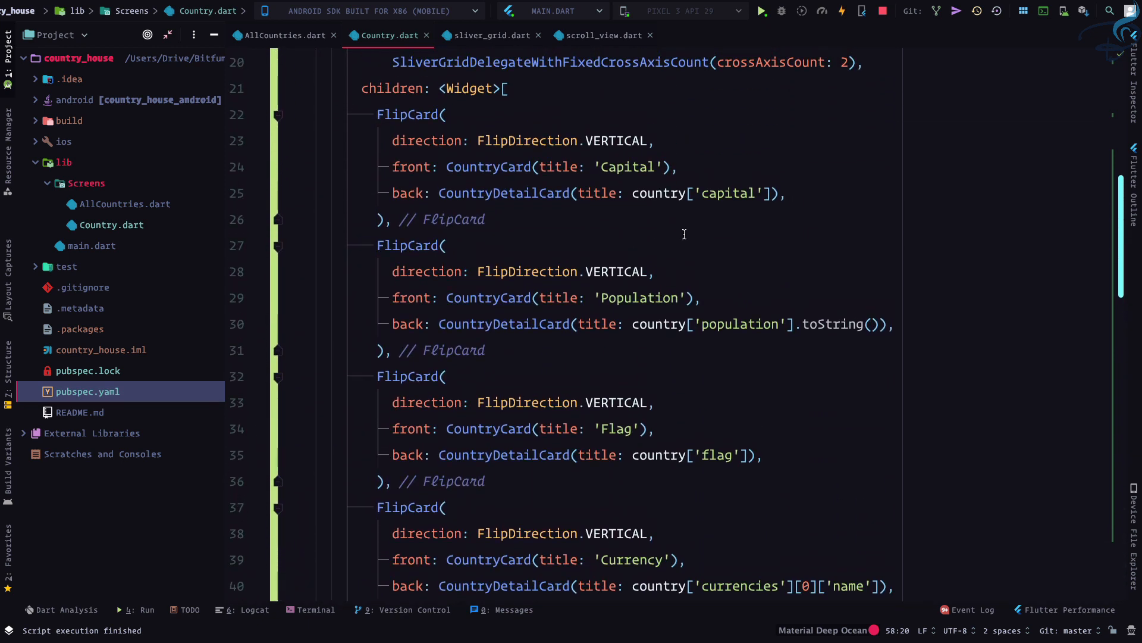
Step: Pass Colors.deepOrange to the Capital back and Colors.deepPurple to the Population back
{"action": "type", "text": ",co"}
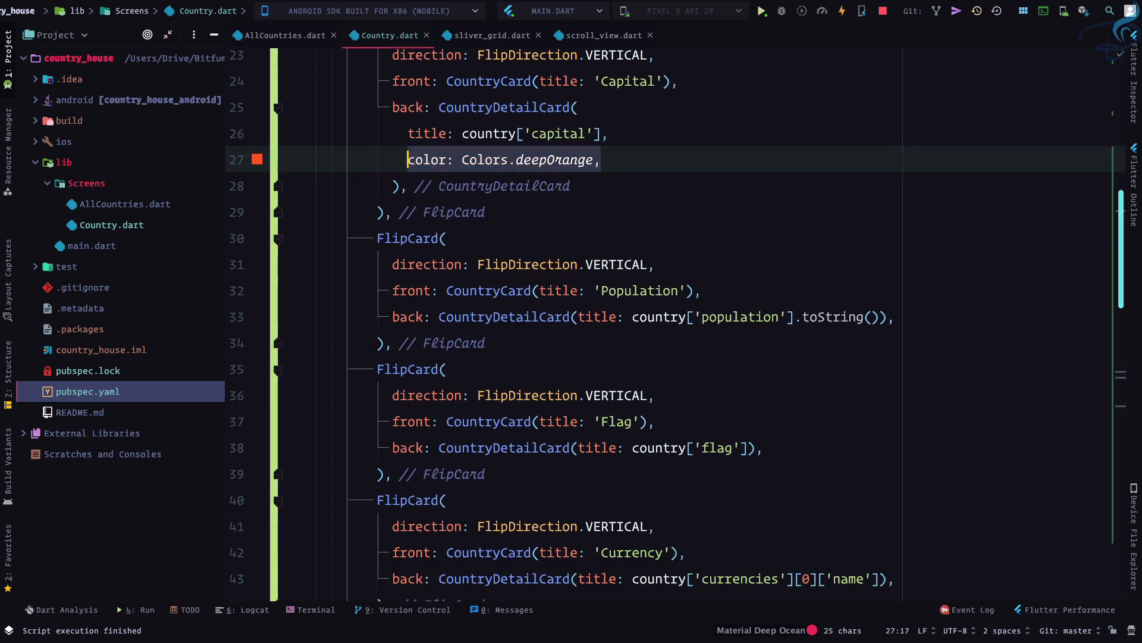
{"action": "left_click", "coordinate": [872, 316]}
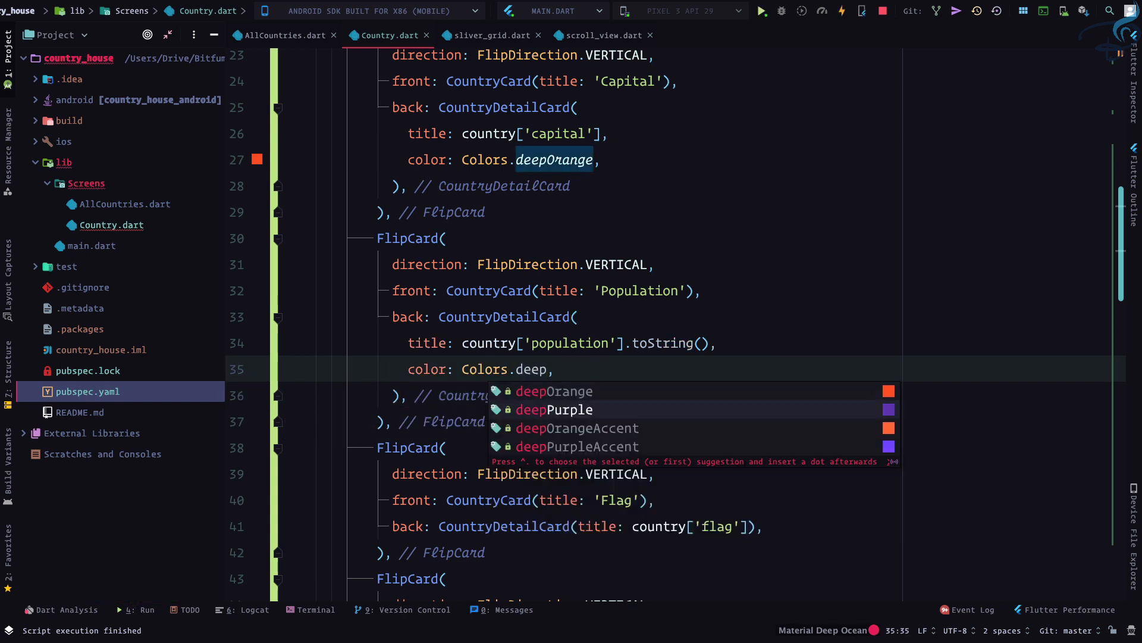
{"action": "left_click", "coordinate": [553, 409]}
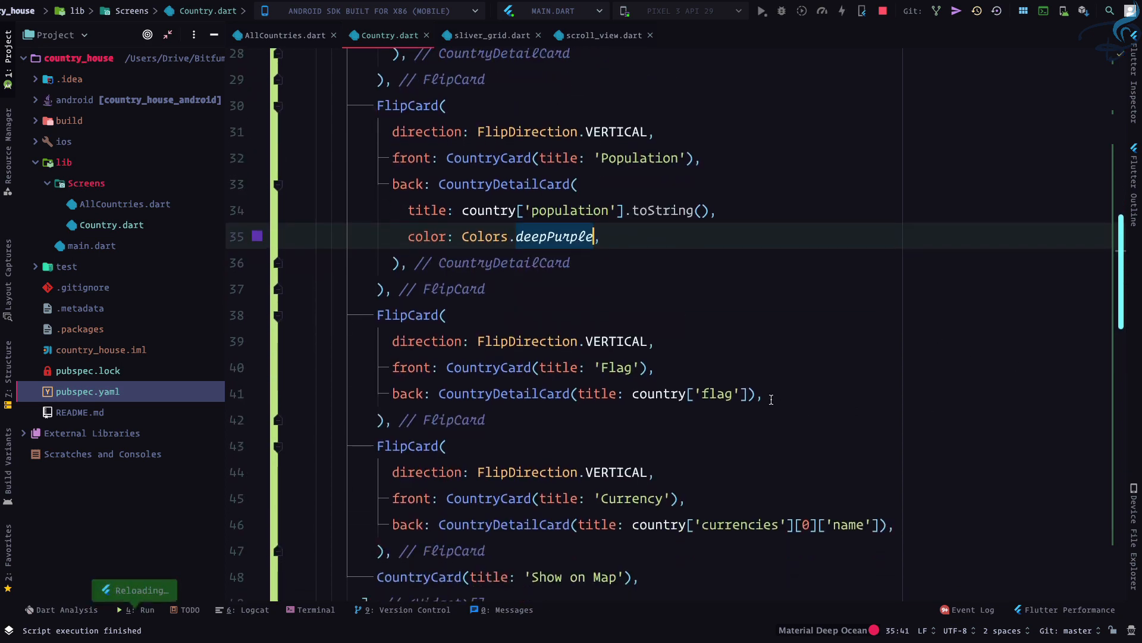
{"action": "type", "text": "color: Colors.deepOrange,),"}
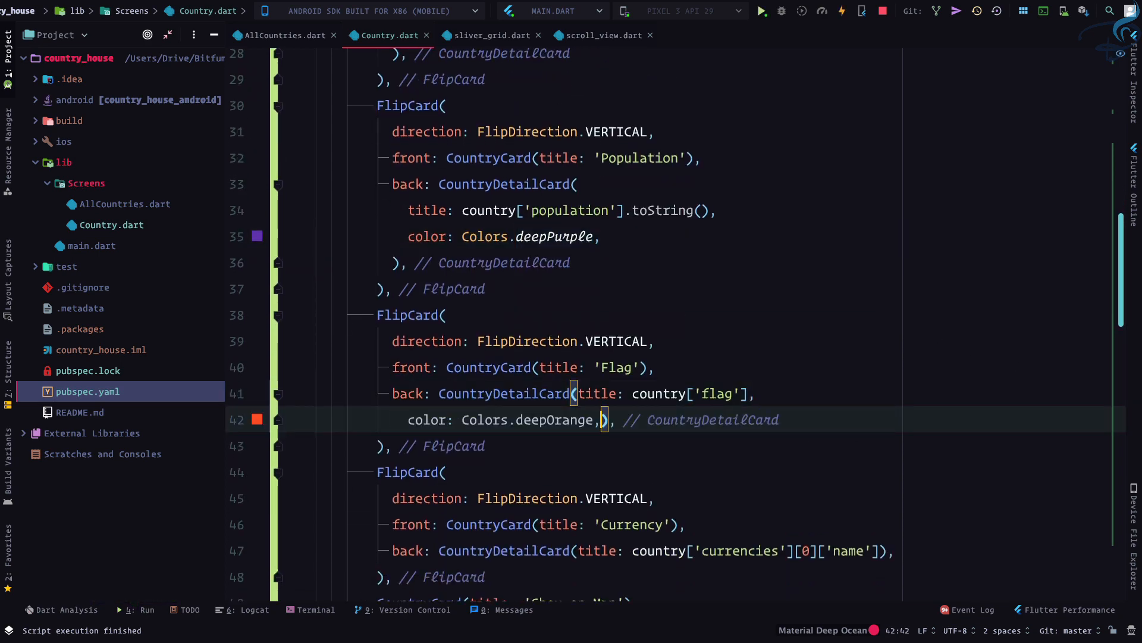
Step: Pass Colors.green to the Flag back and Colors.blue to the Currency back
{"action": "double_click", "coordinate": [556, 420]}
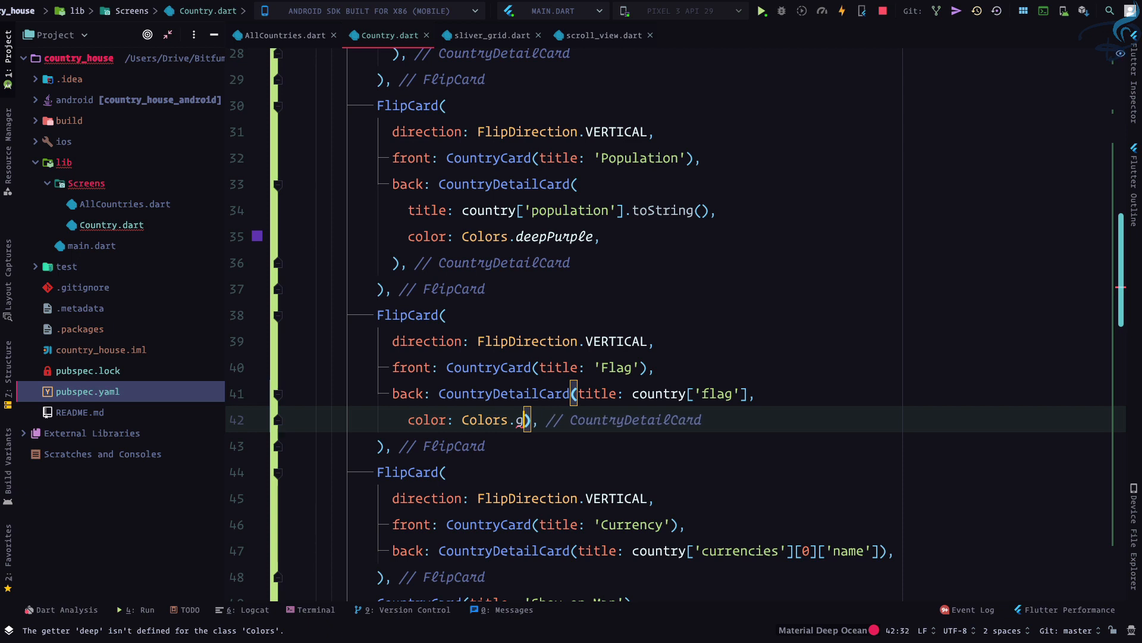
{"action": "type", "text": "reen"}
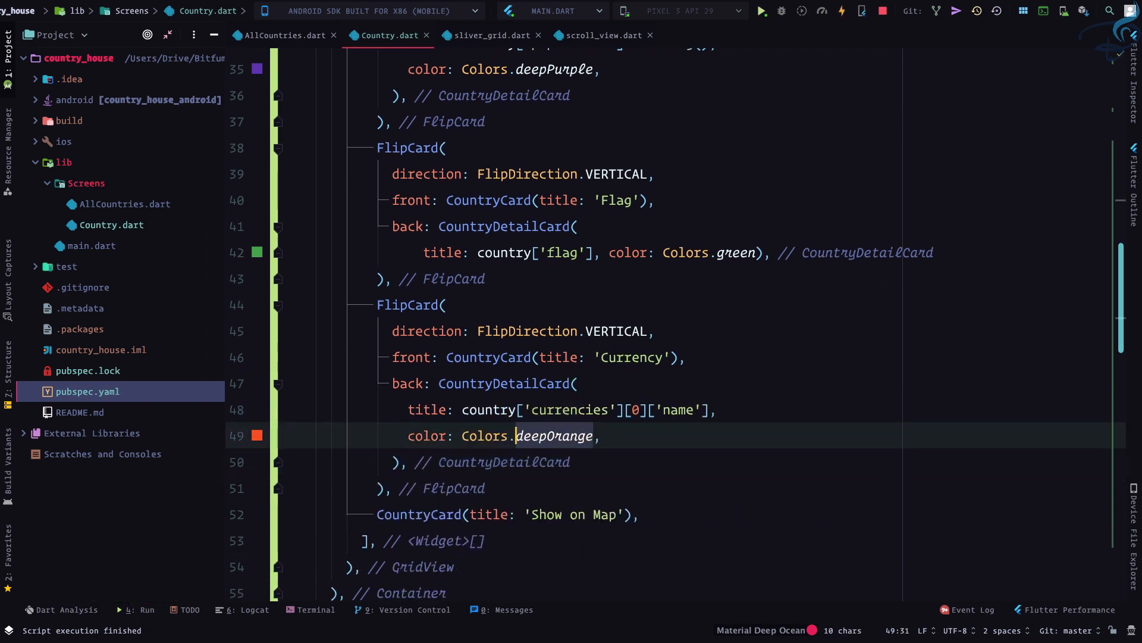
{"action": "type", "text": "blu"}
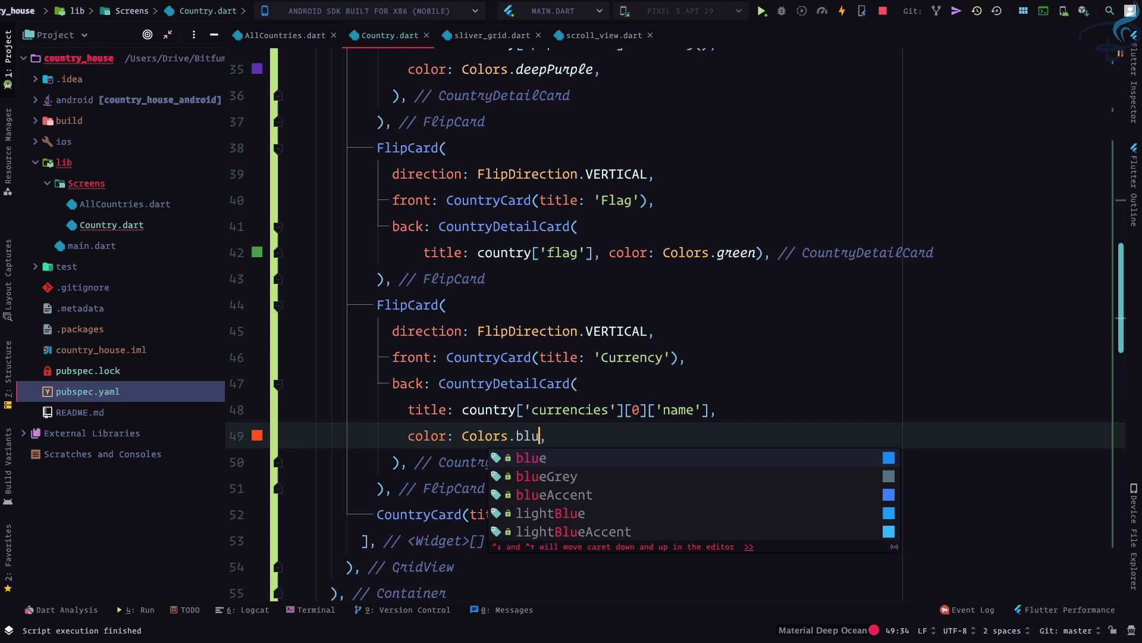
{"action": "left_click", "coordinate": [554, 493]}
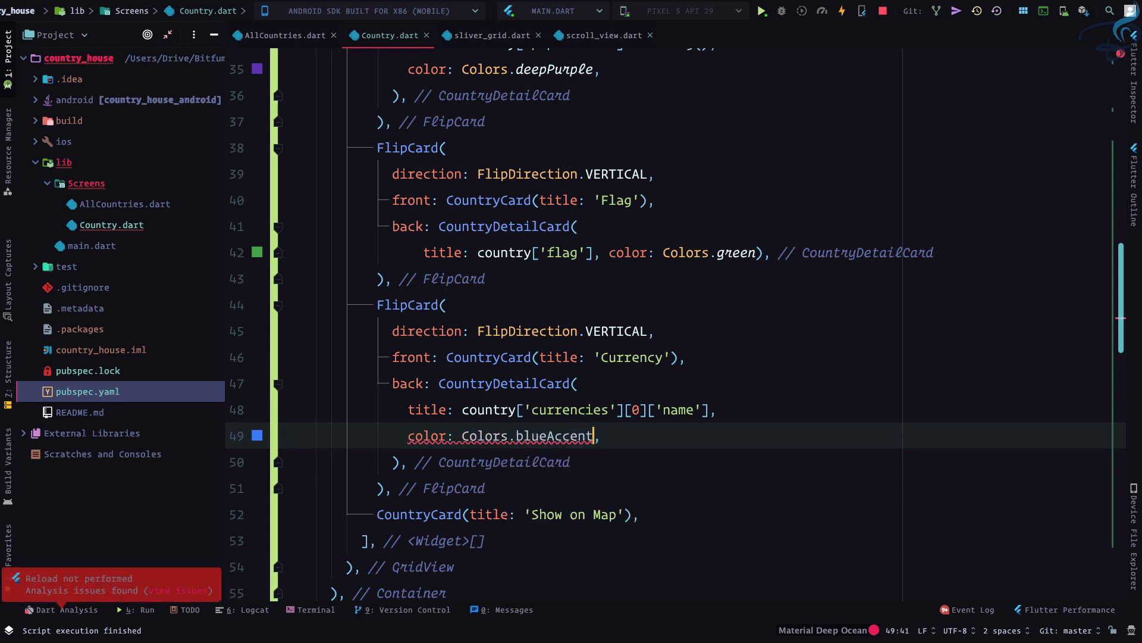
{"action": "key", "text": "BackSpace"}
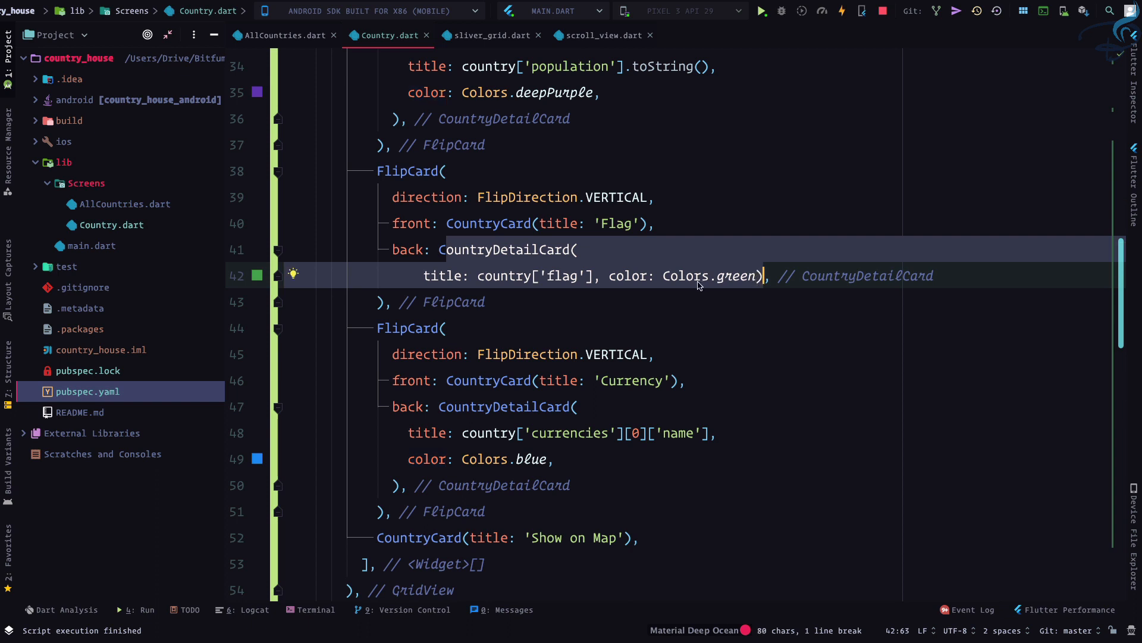
Step: Replace the Flag back's CountryDetailCard with a Card coloured Colors.green with elevation 10
{"action": "double_click", "coordinate": [684, 275]}
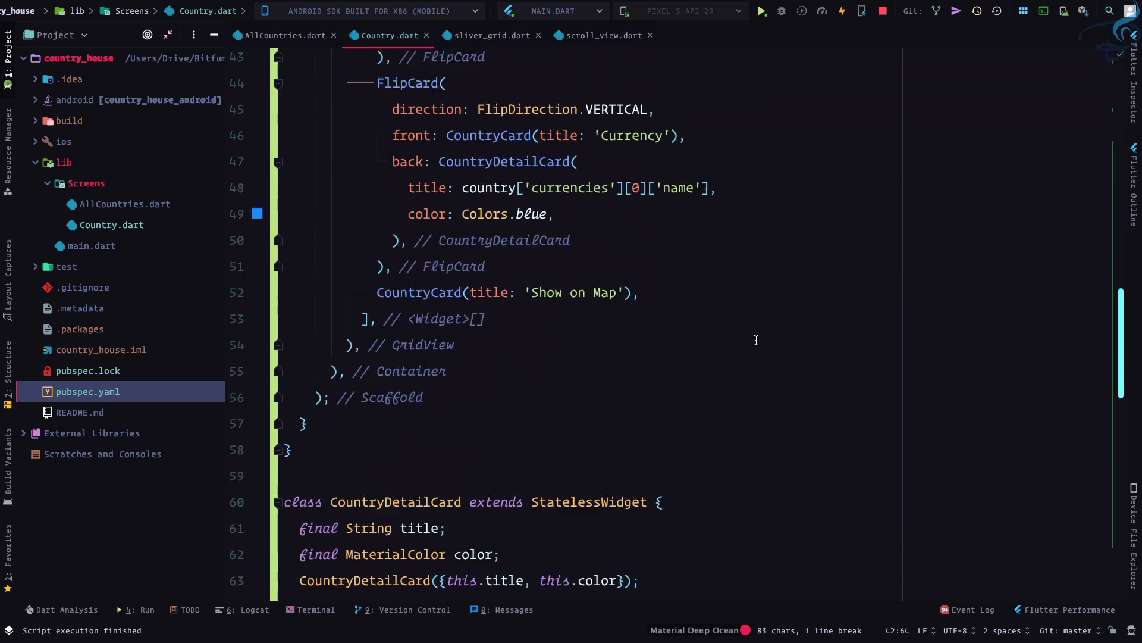
{"action": "scroll", "scroll_direction": "down", "scroll_amount": 3}
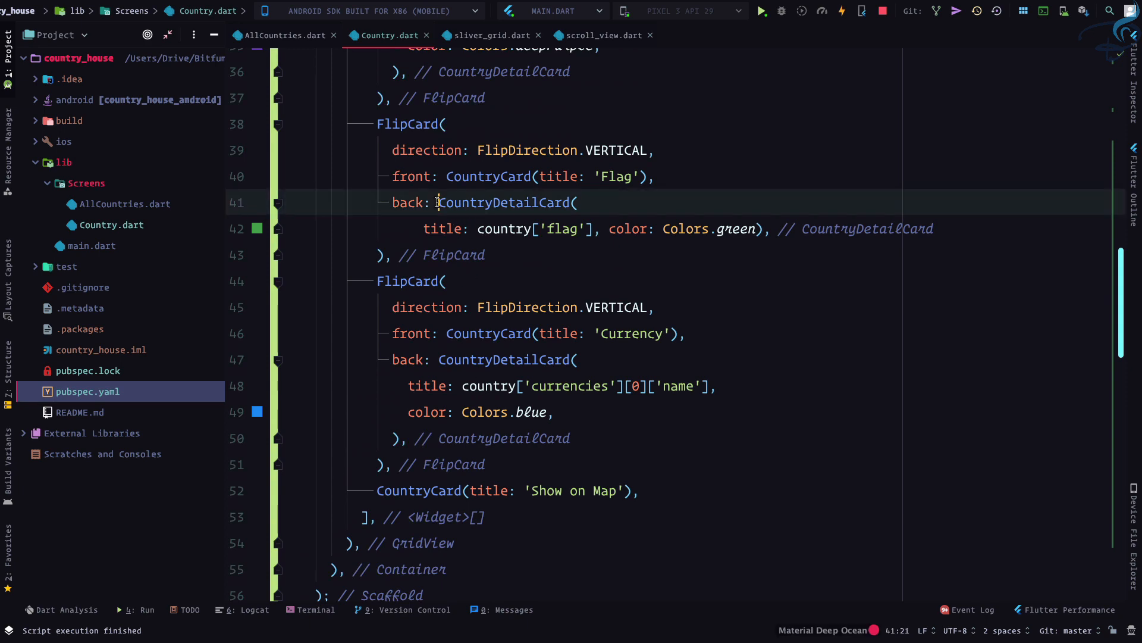
{"action": "left_click", "coordinate": [771, 229]}
{"action": "type", "text": "color: Colors."}
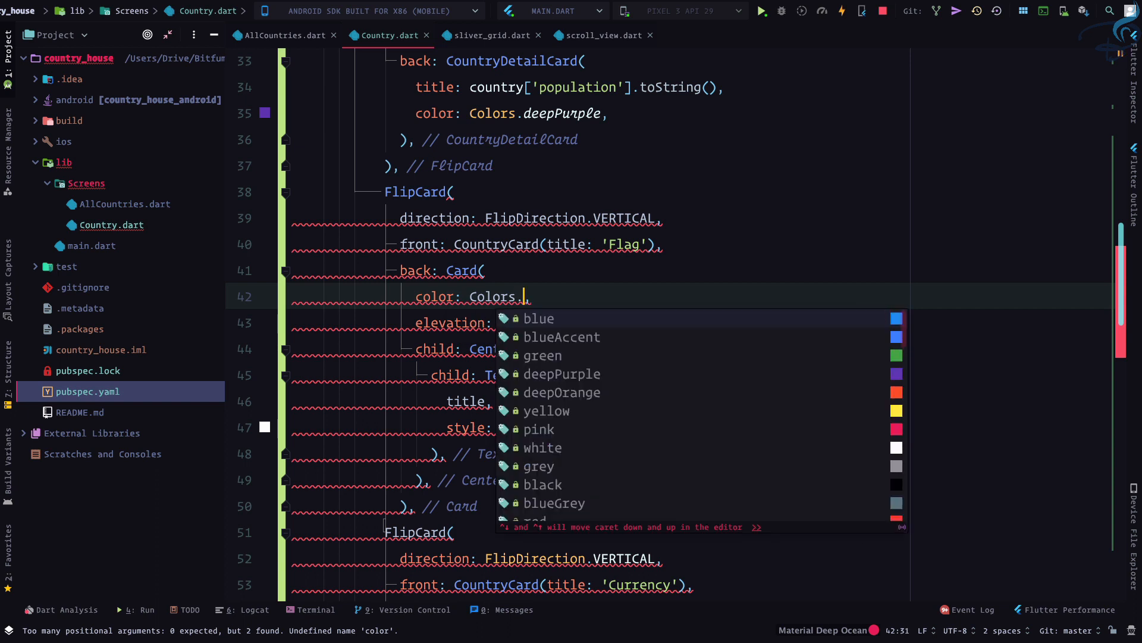
{"action": "type", "text": "deep"}
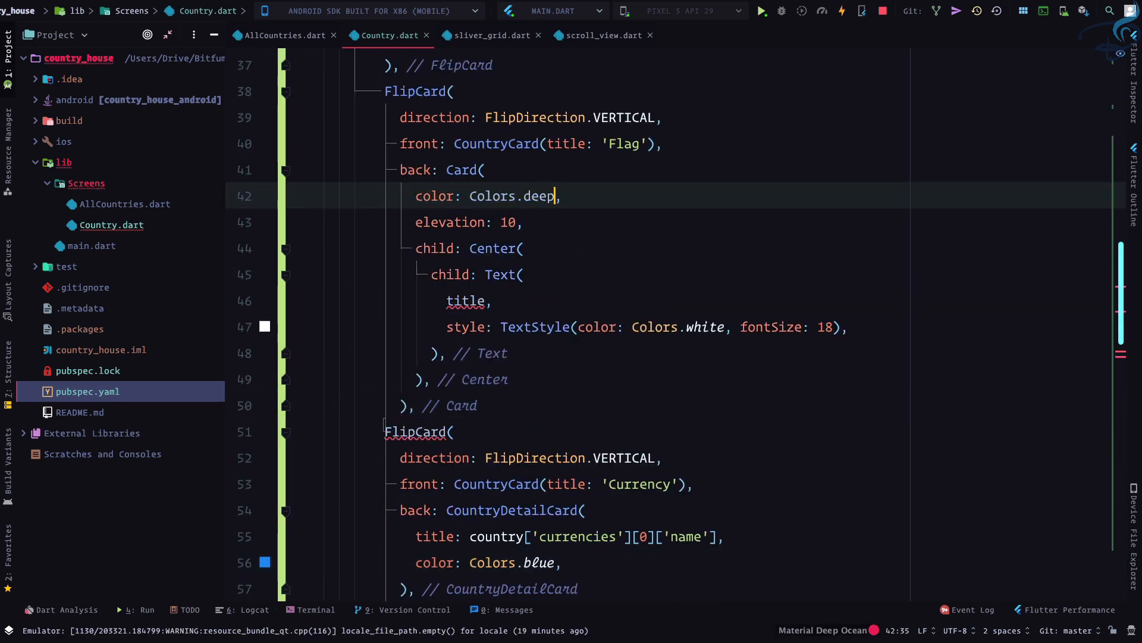
{"action": "type", "text": "green"}
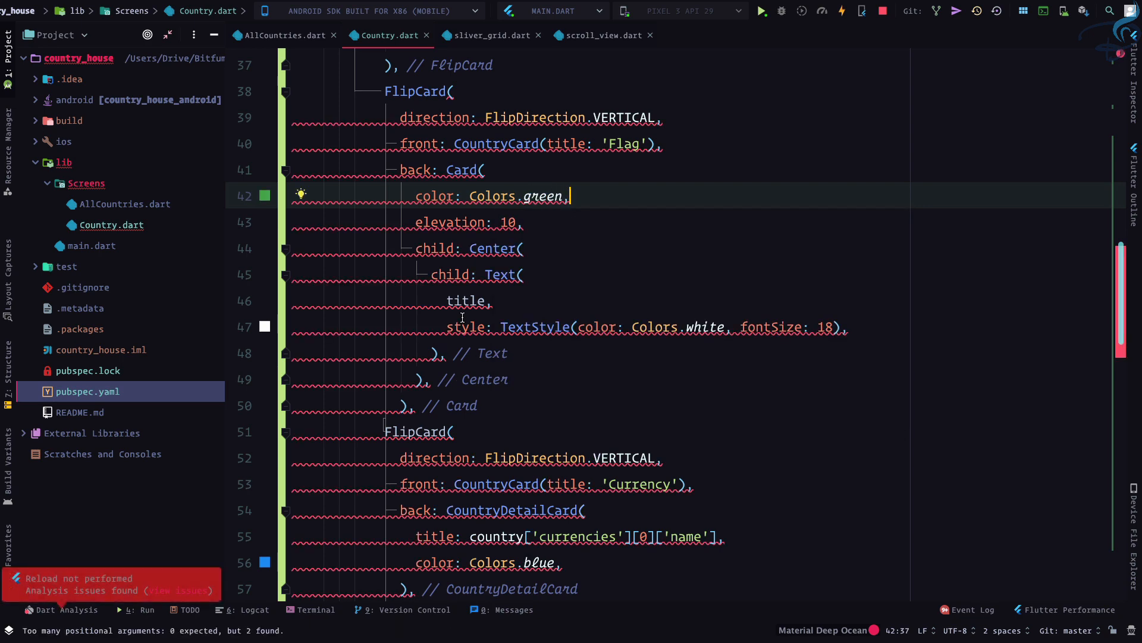
Step: Give the green Card a Center child and delete its placeholder Text, starting an Image child
{"action": "type", "text": "'s',"}
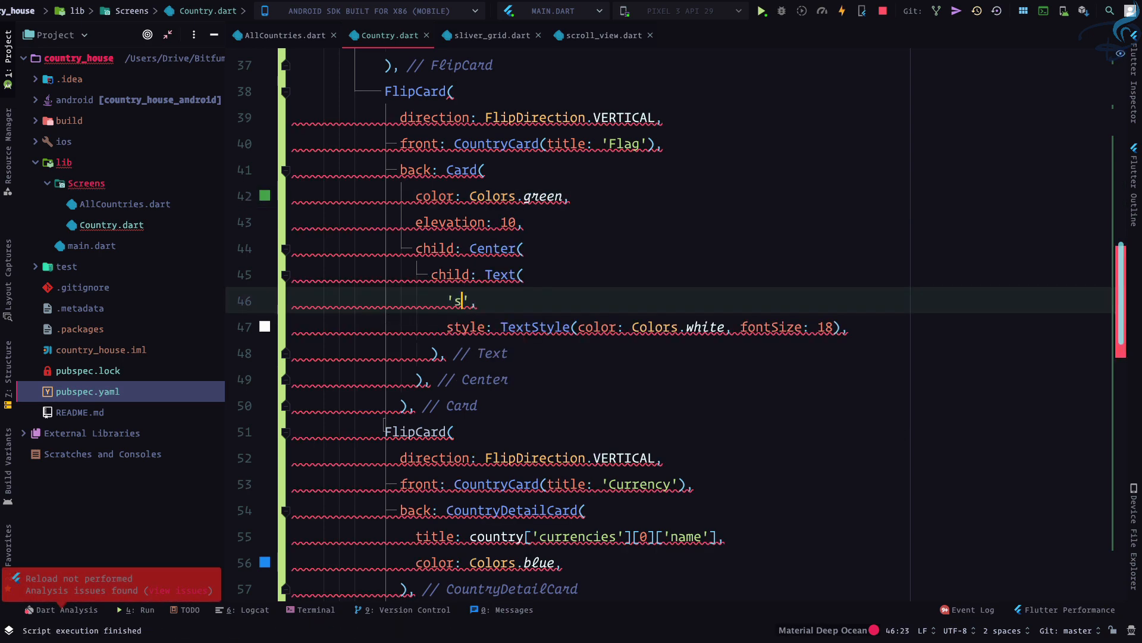
{"action": "type", "text": "df"}
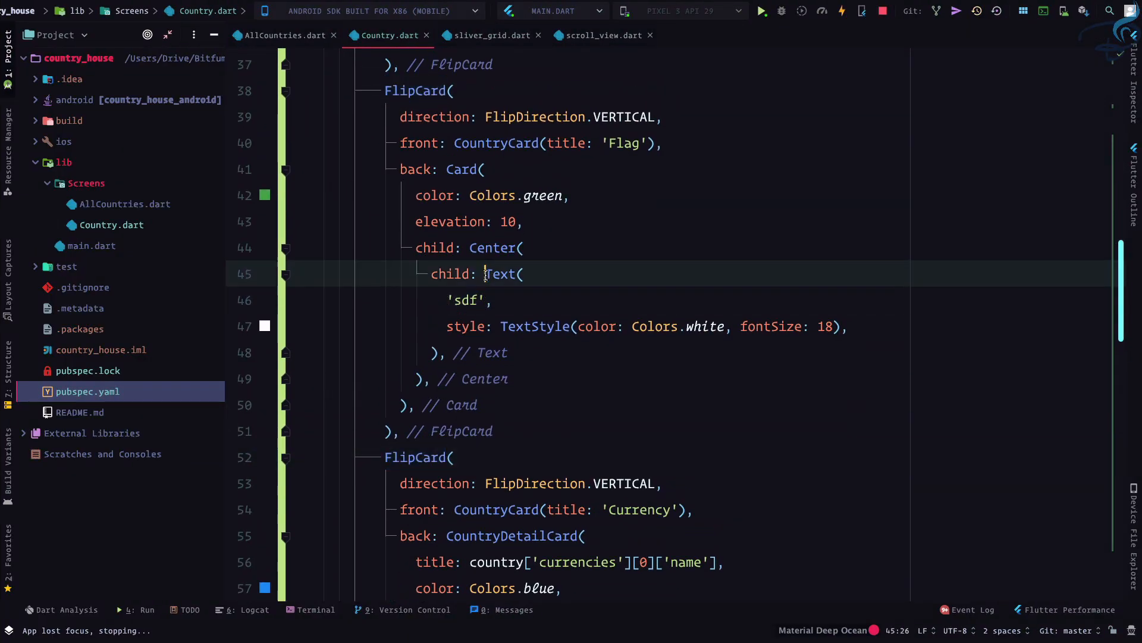
{"action": "key", "text": "Delete"}
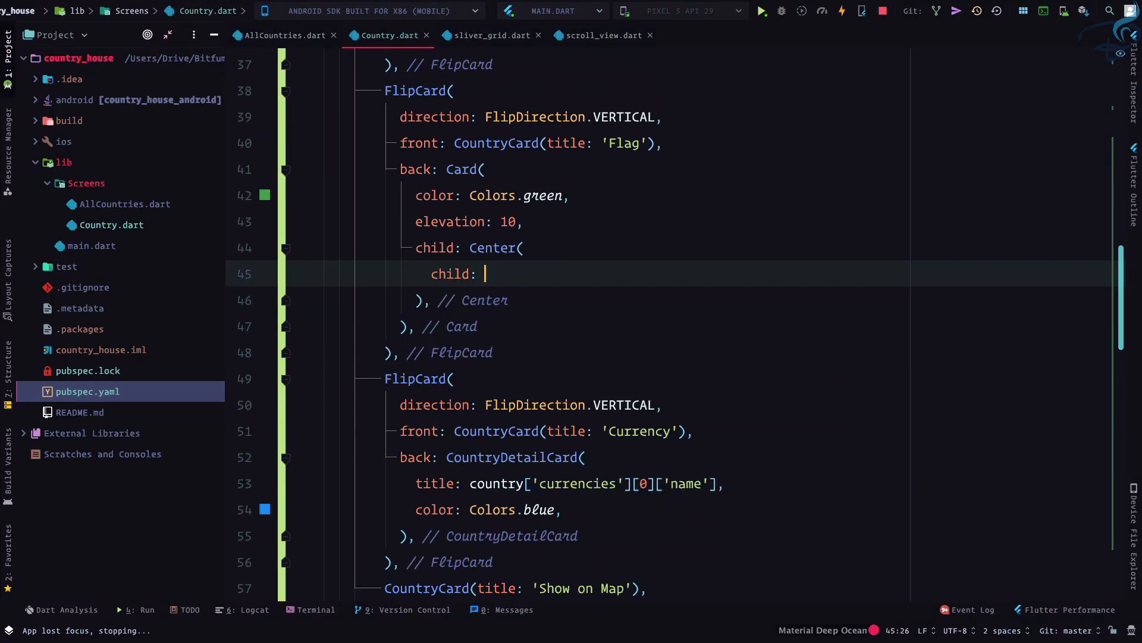
{"action": "type", "text": "Image"}
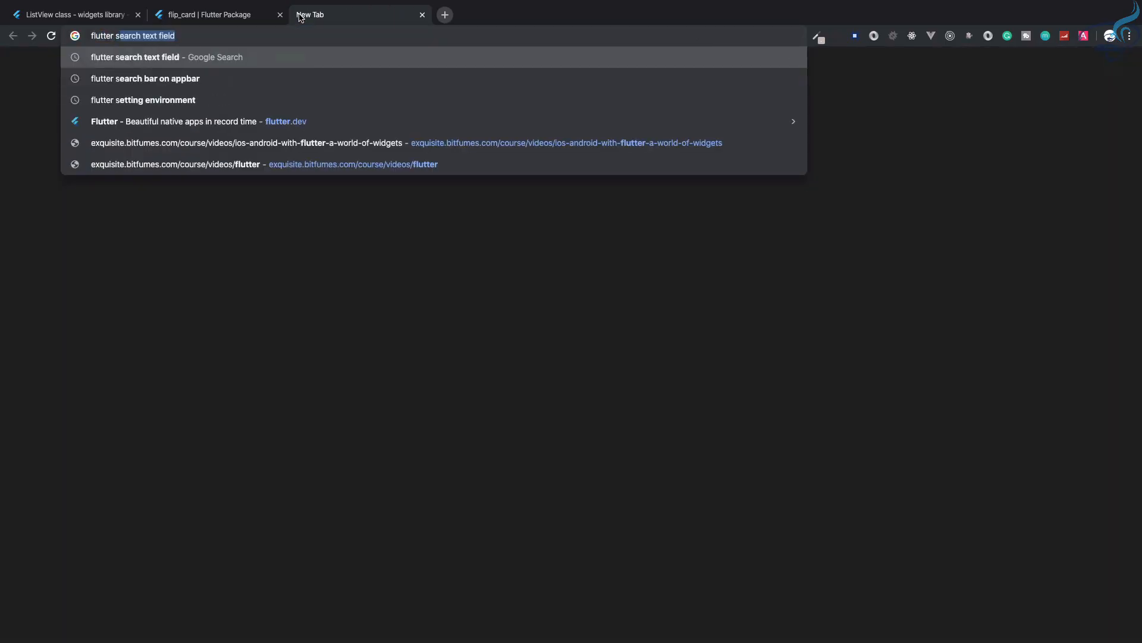
Step: Search Google for 'flutter show svg image'
{"action": "type", "text": "flutter show svg image"}
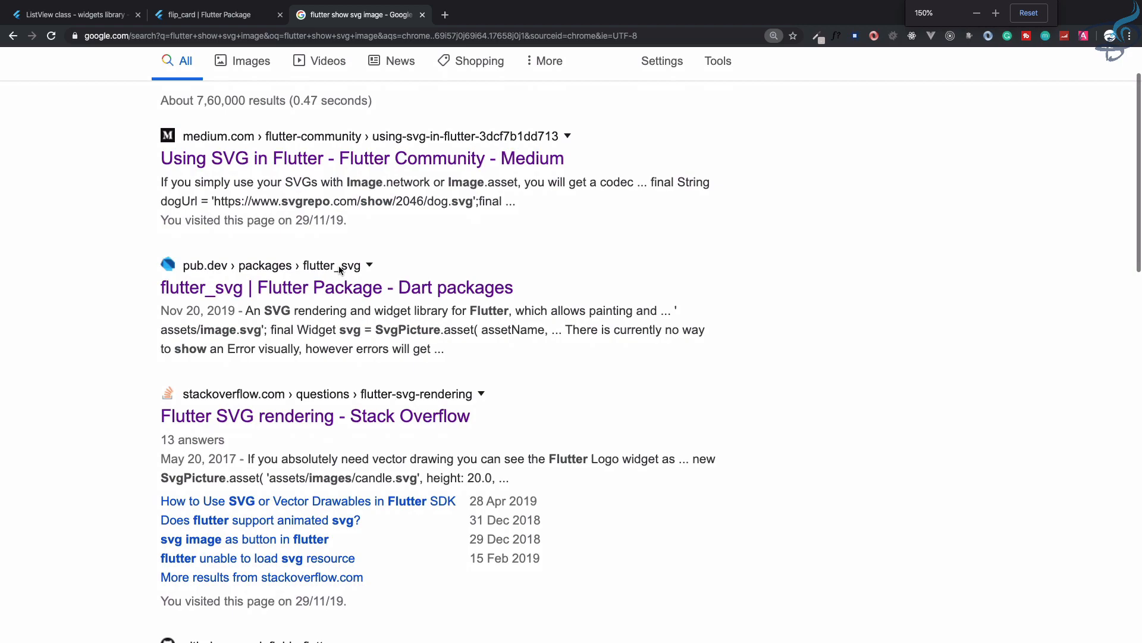
Step: Read the flutter_svg package's install line and SvgPicture examples on pub.dev, then return to the project
{"action": "left_click", "coordinate": [336, 286]}
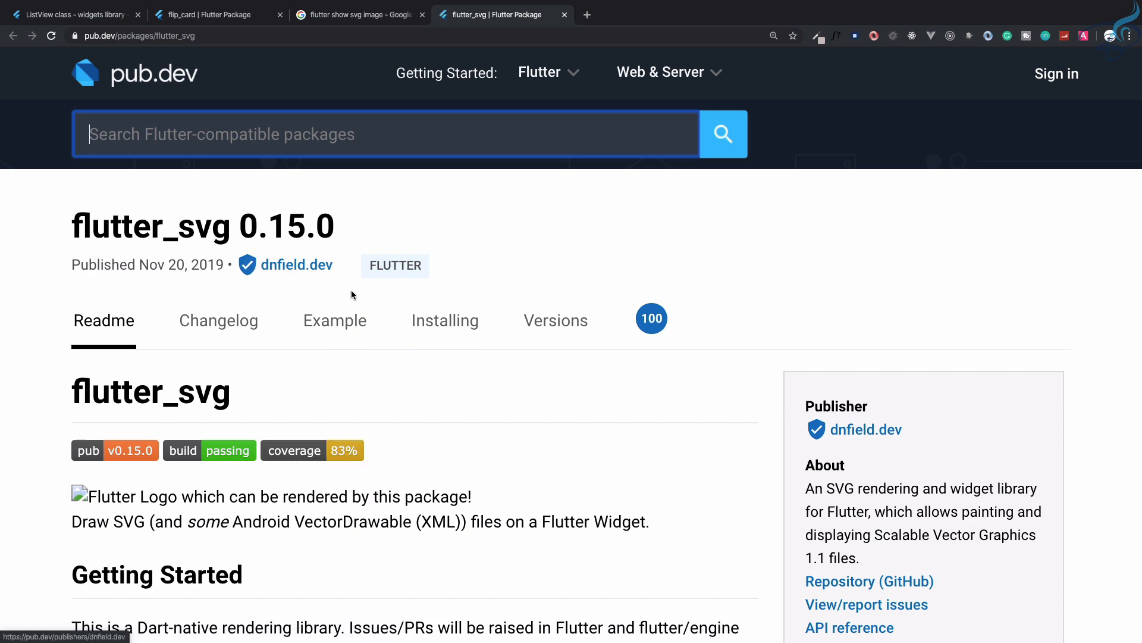
{"action": "mouse_move", "coordinate": [649, 394]}
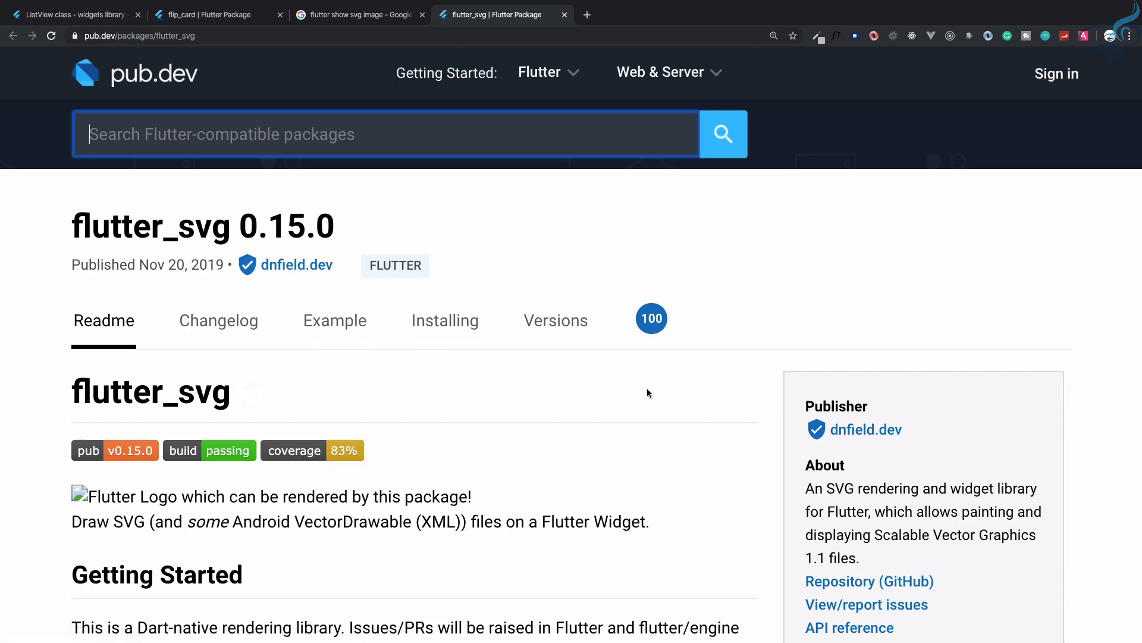
{"action": "left_click", "coordinate": [445, 320]}
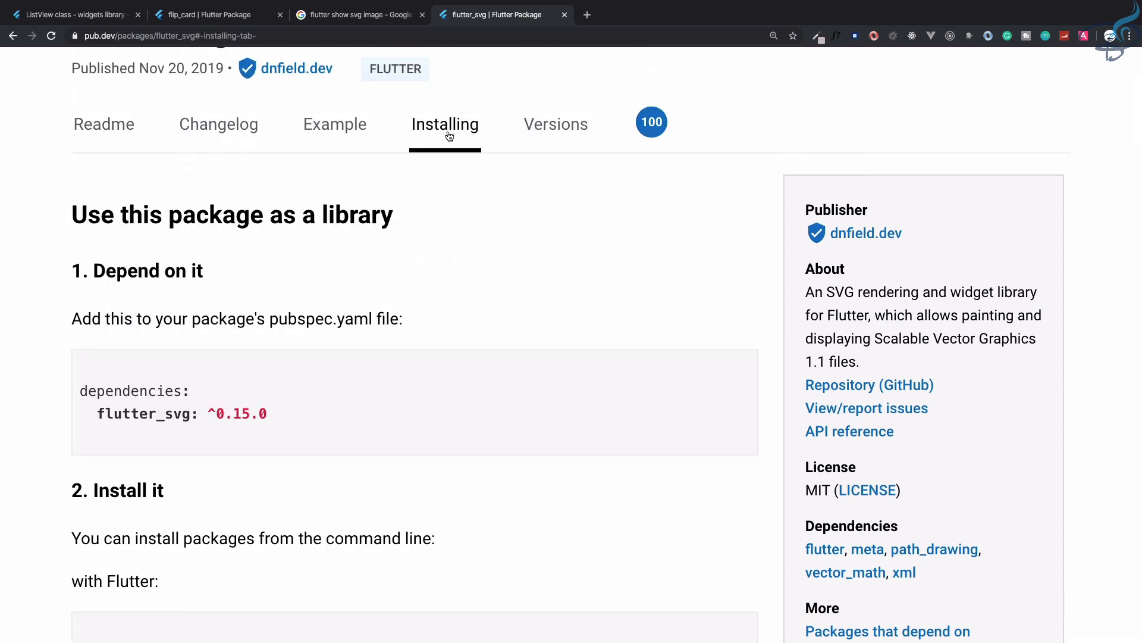
{"action": "left_click", "coordinate": [103, 124]}
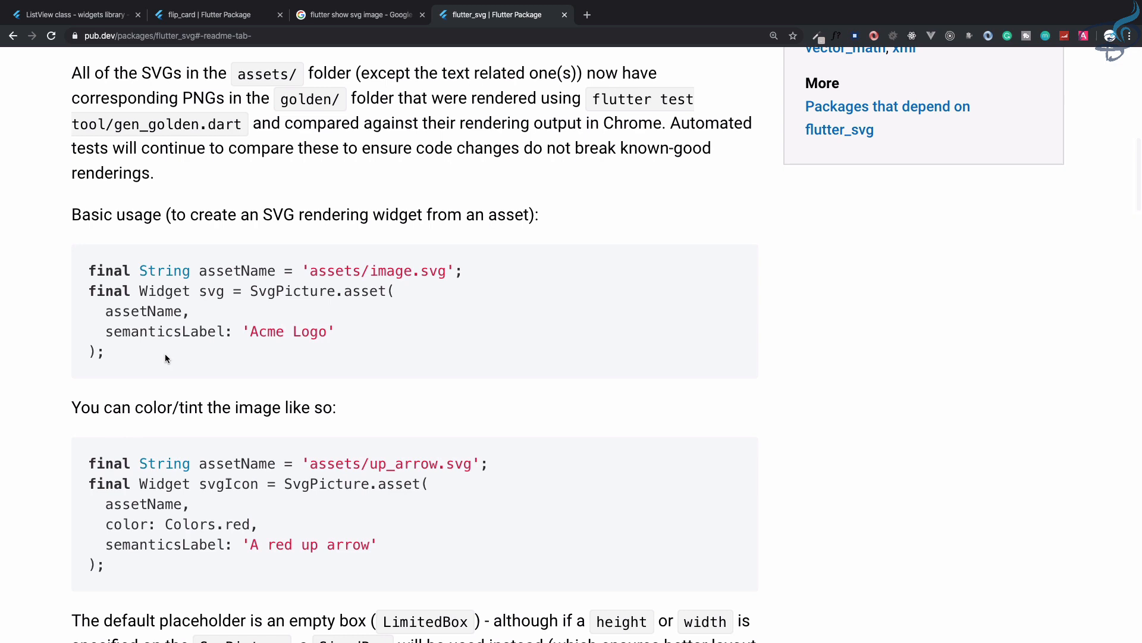
{"action": "scroll", "scroll_direction": "down", "scroll_amount": 3}
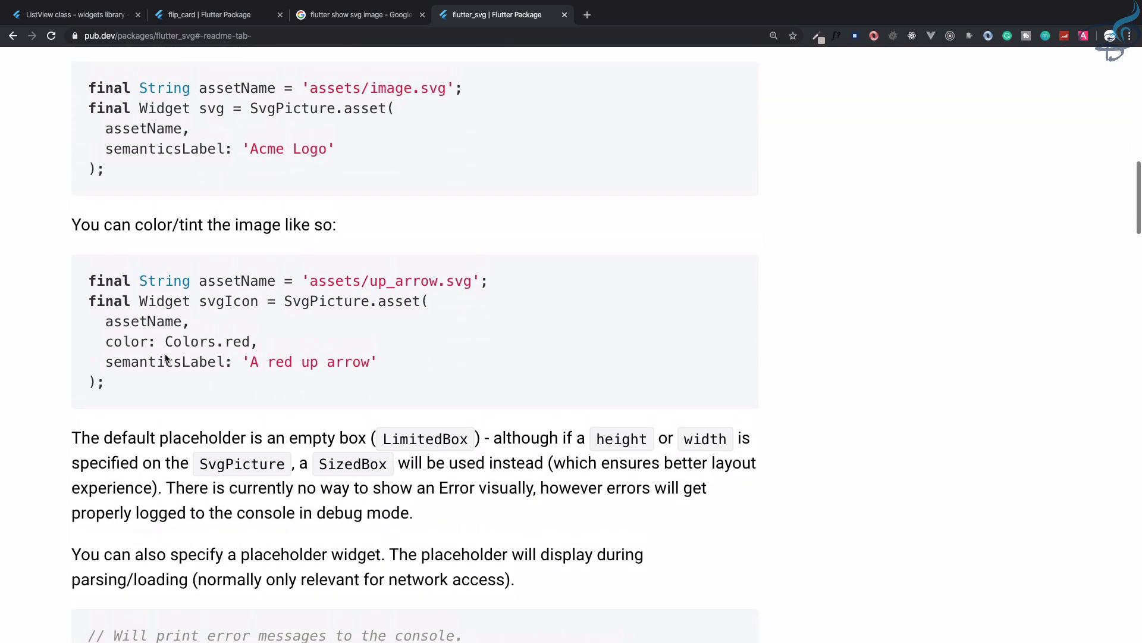
{"action": "double_click", "coordinate": [326, 301]}
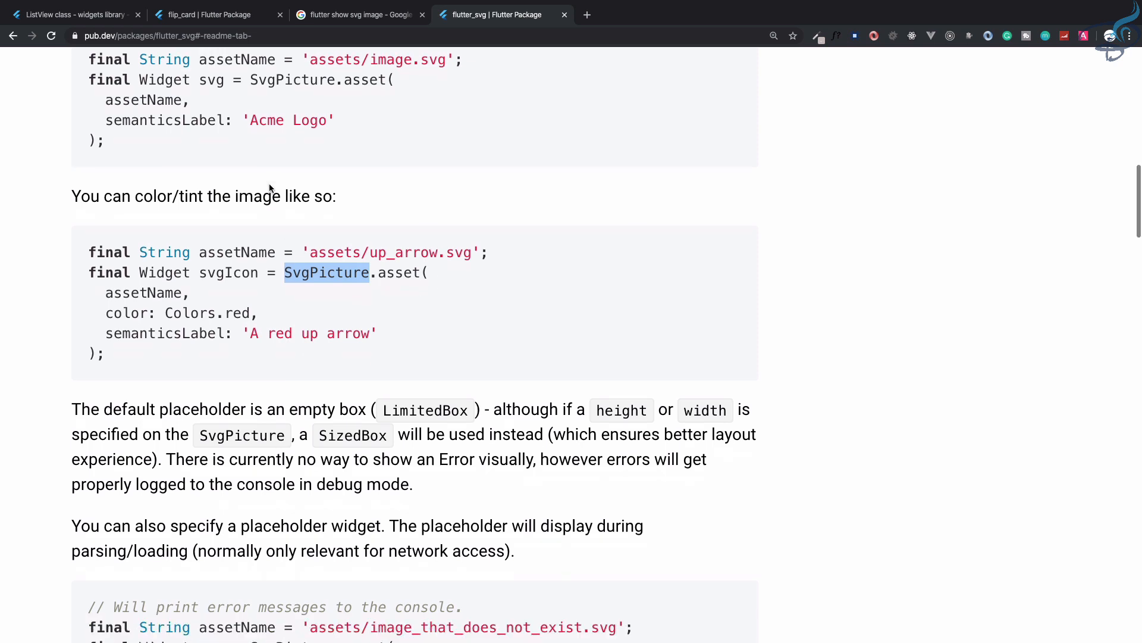
{"action": "scroll", "scroll_direction": "down", "scroll_amount": 3}
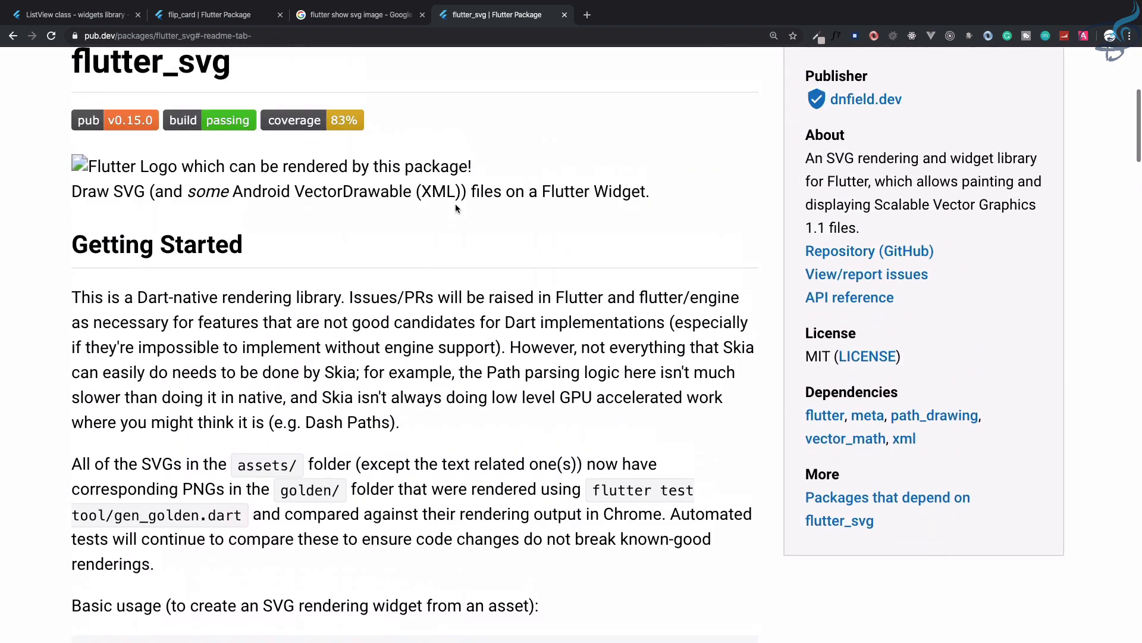
{"action": "left_click", "coordinate": [443, 231]}
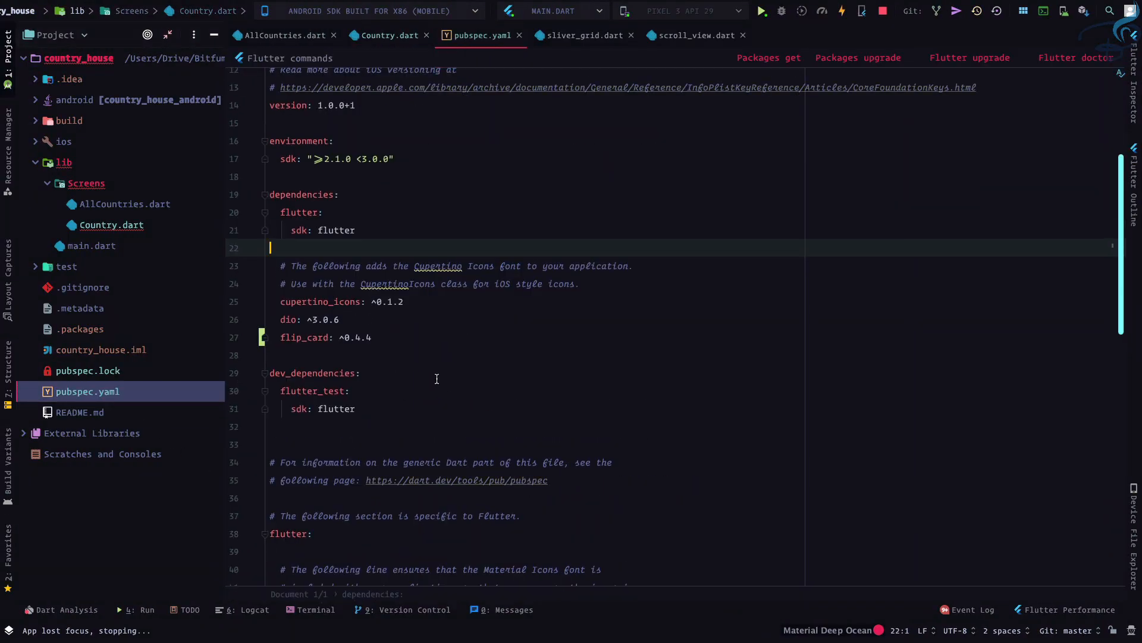
Step: Add 'flutter_svg: ^0.15.0' under dependencies in pubspec.yaml
{"action": "type", "text": "flutter_svg: ^0.15.0"}
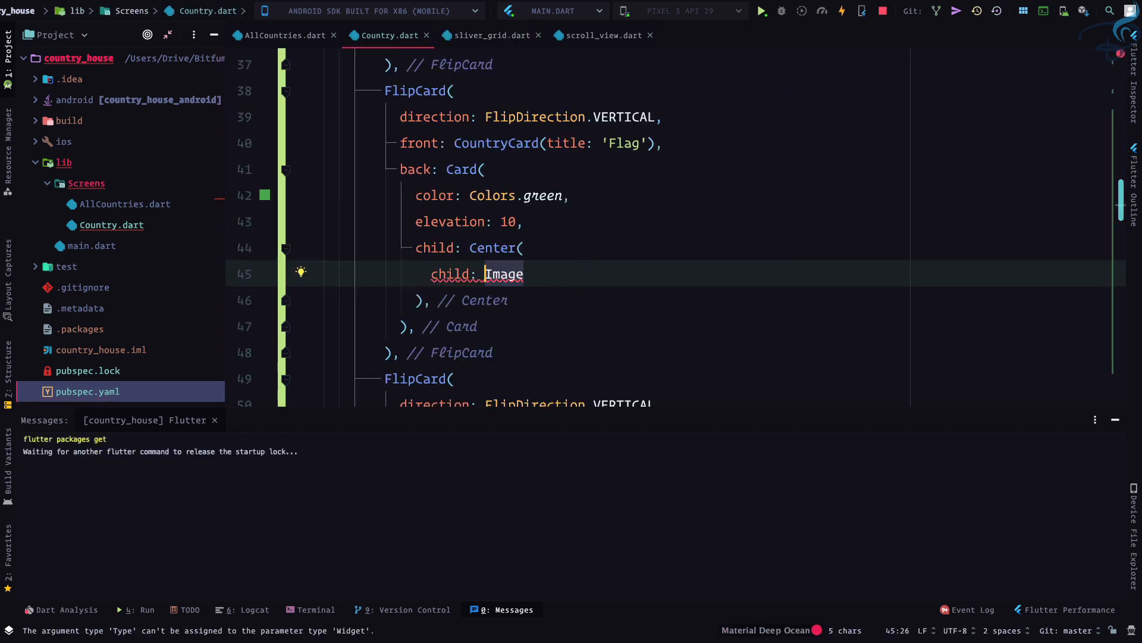
Step: Set the Flag back's Center child to SvgPicture.network() and start passing the country map
{"action": "type", "text": "Svg"}
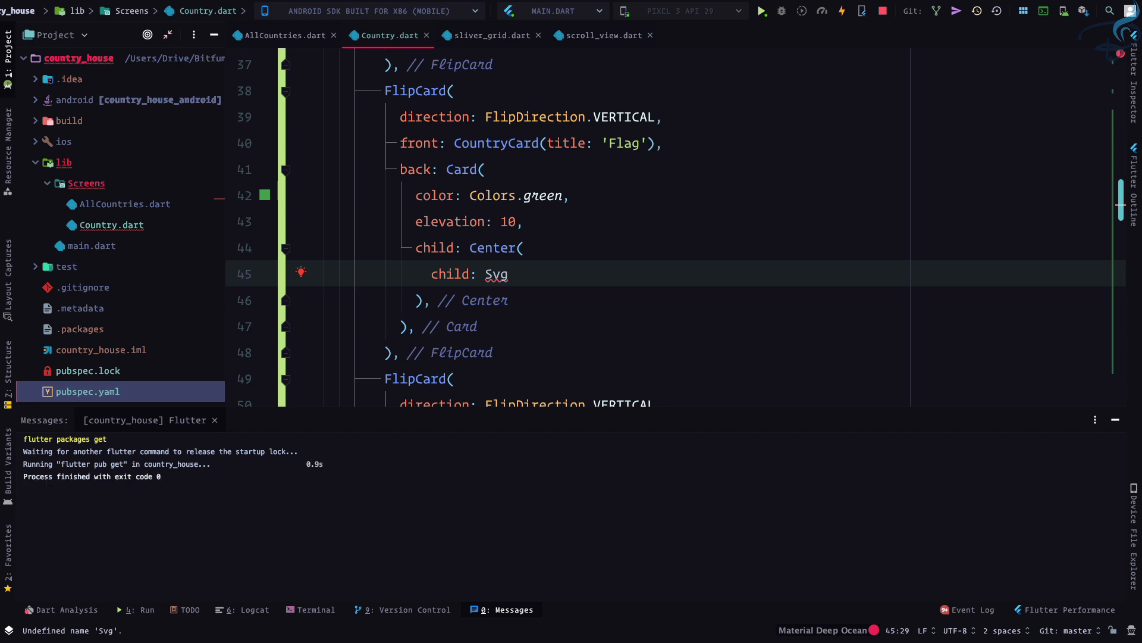
{"action": "key", "text": "Backspace"}
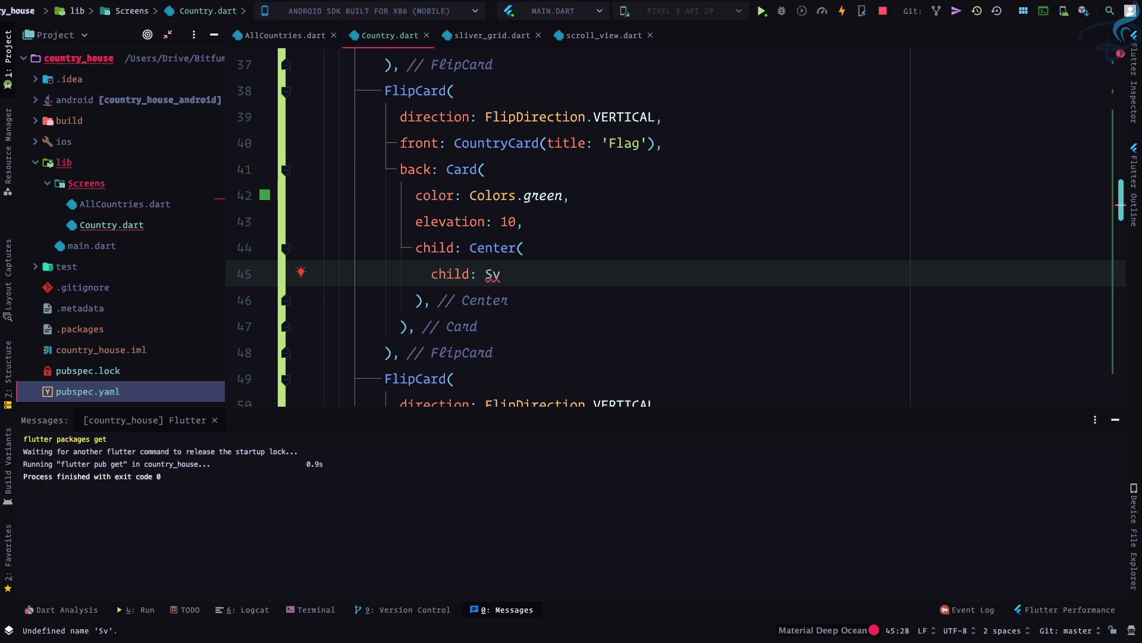
{"action": "type", "text": "gPicture.network()),"}
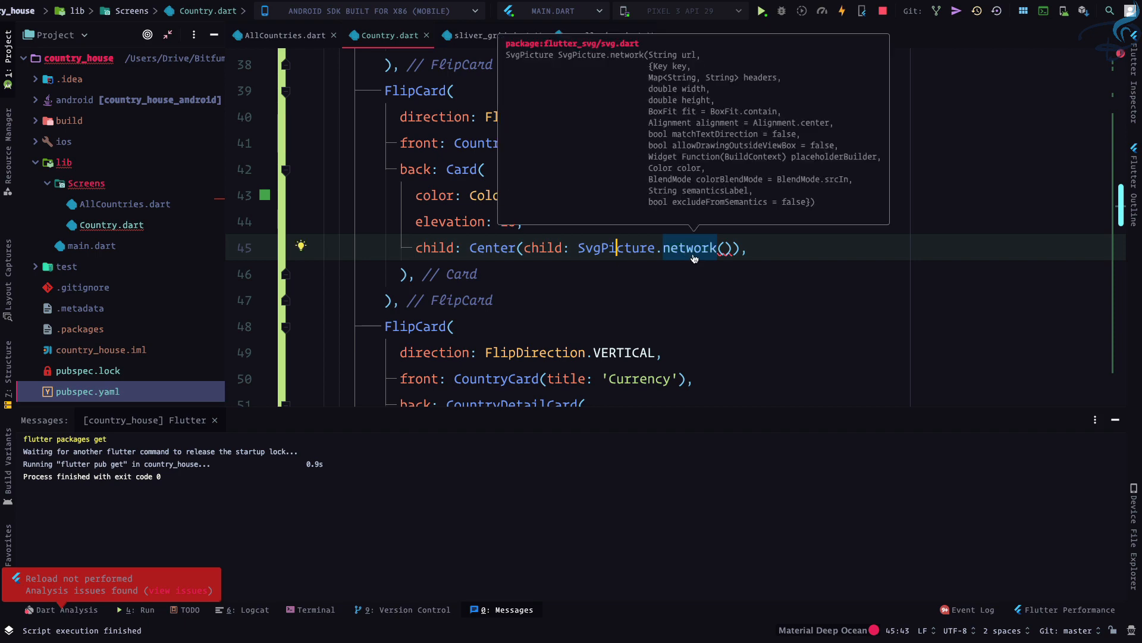
{"action": "left_click", "coordinate": [691, 247]}
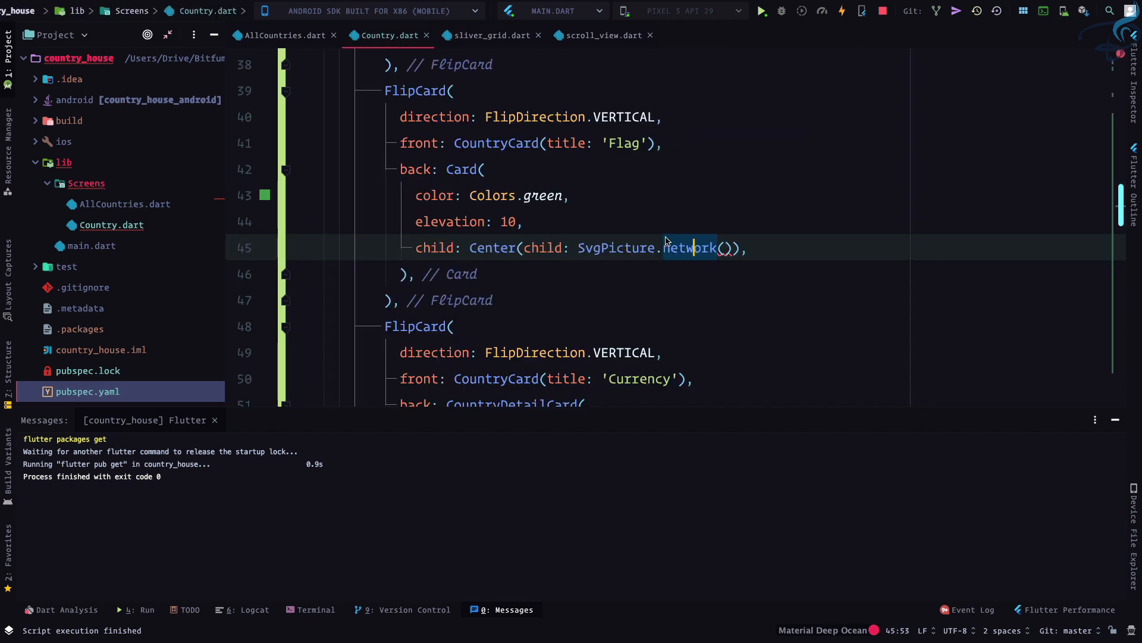
{"action": "type", "text": "cuontr"}
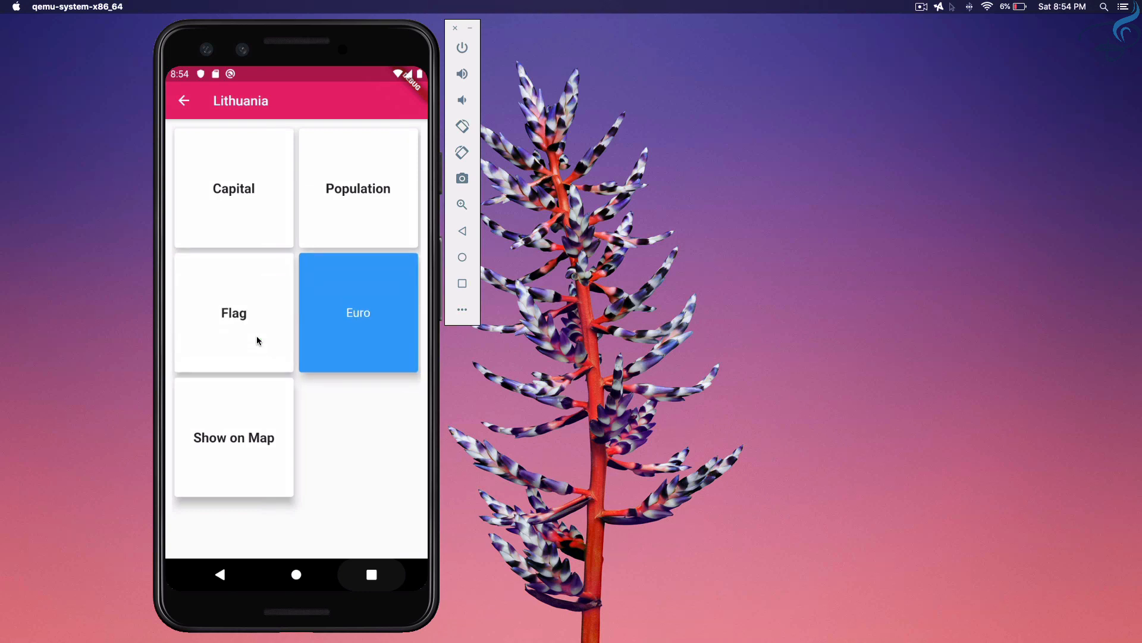
Step: Tap the Flag card on Lithuania's detail screen in the emulator
{"action": "left_click", "coordinate": [233, 313]}
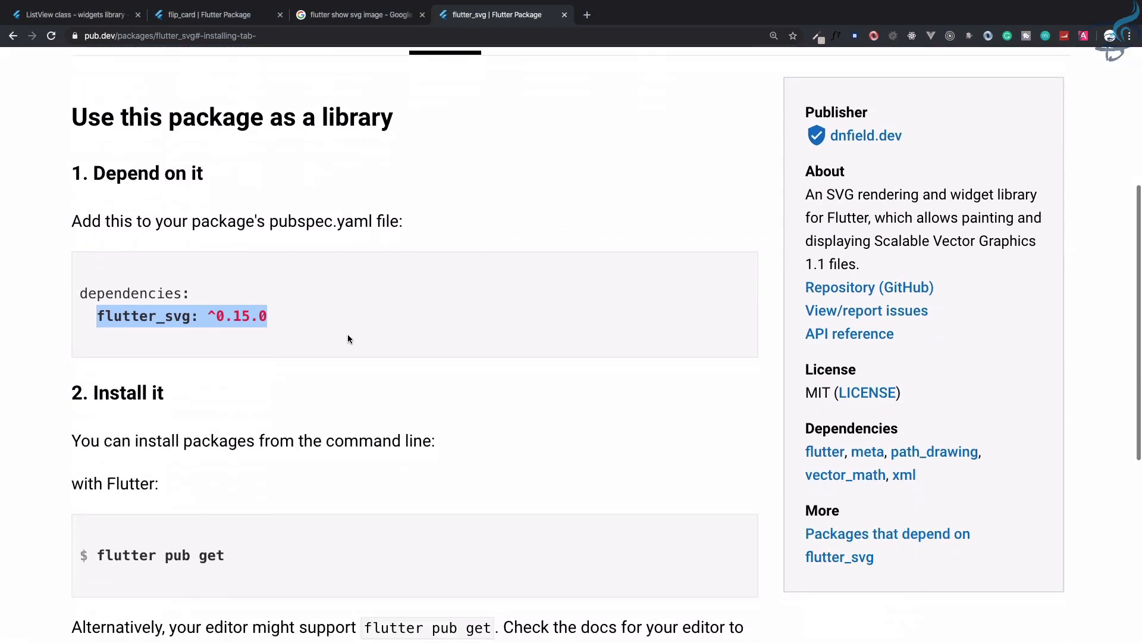
{"action": "scroll", "scroll_direction": "down", "scroll_amount": 3}
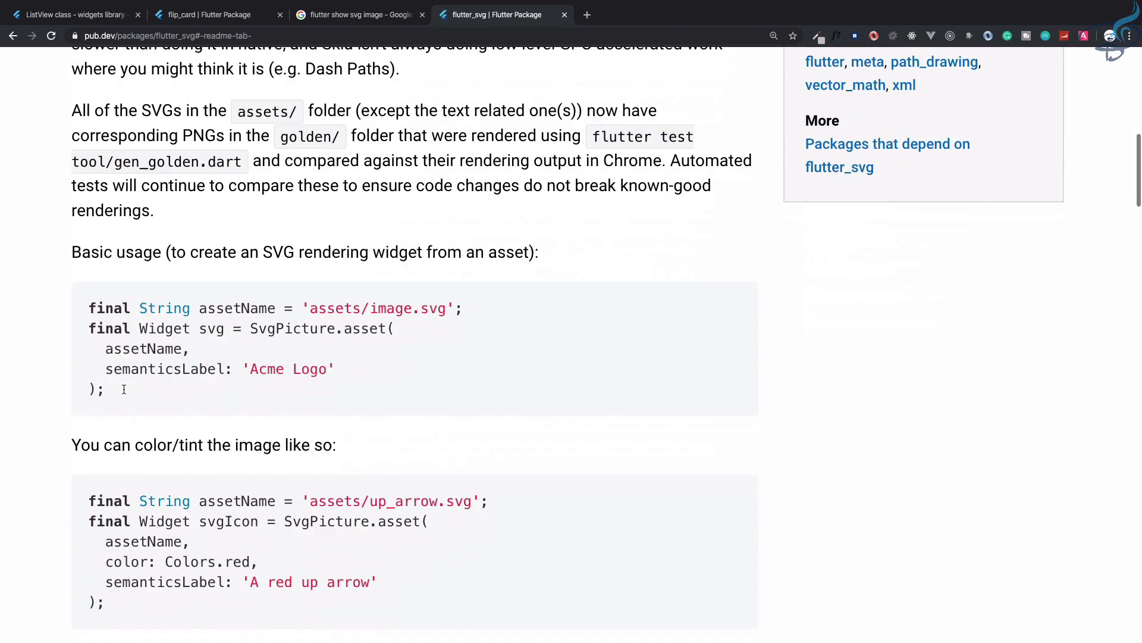
{"action": "scroll", "scroll_direction": "down", "scroll_amount": 3}
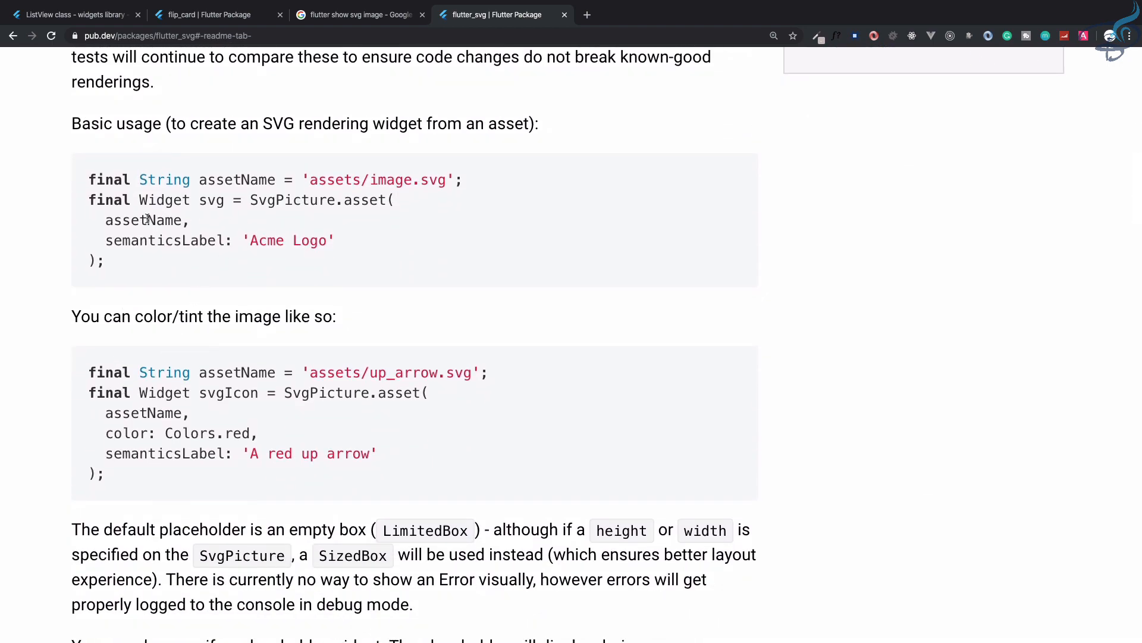
{"action": "scroll", "scroll_direction": "down", "scroll_amount": 3}
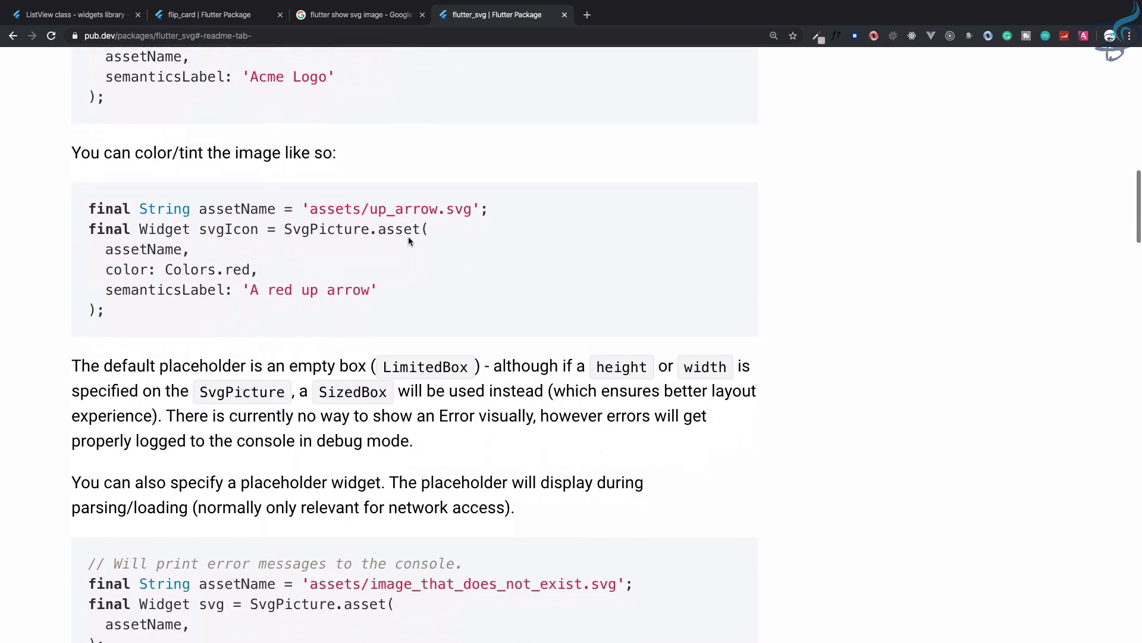
{"action": "scroll", "scroll_direction": "down", "scroll_amount": 3}
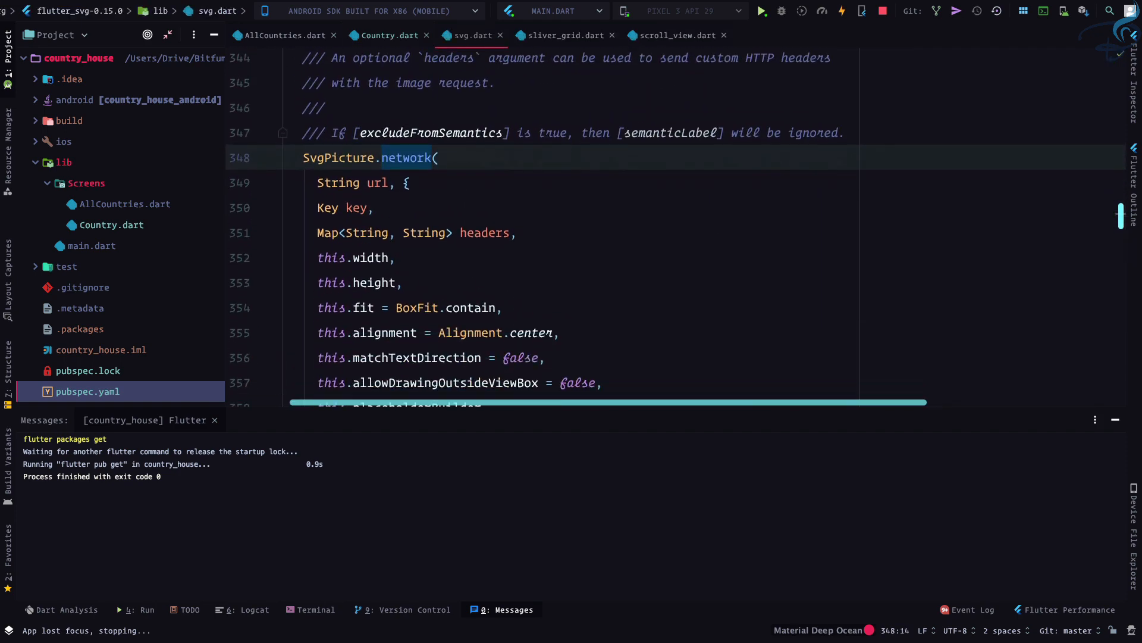
Step: Pass country['flag'] to SvgPicture.network in the Flag card's back
{"action": "left_click", "coordinate": [403, 277]}
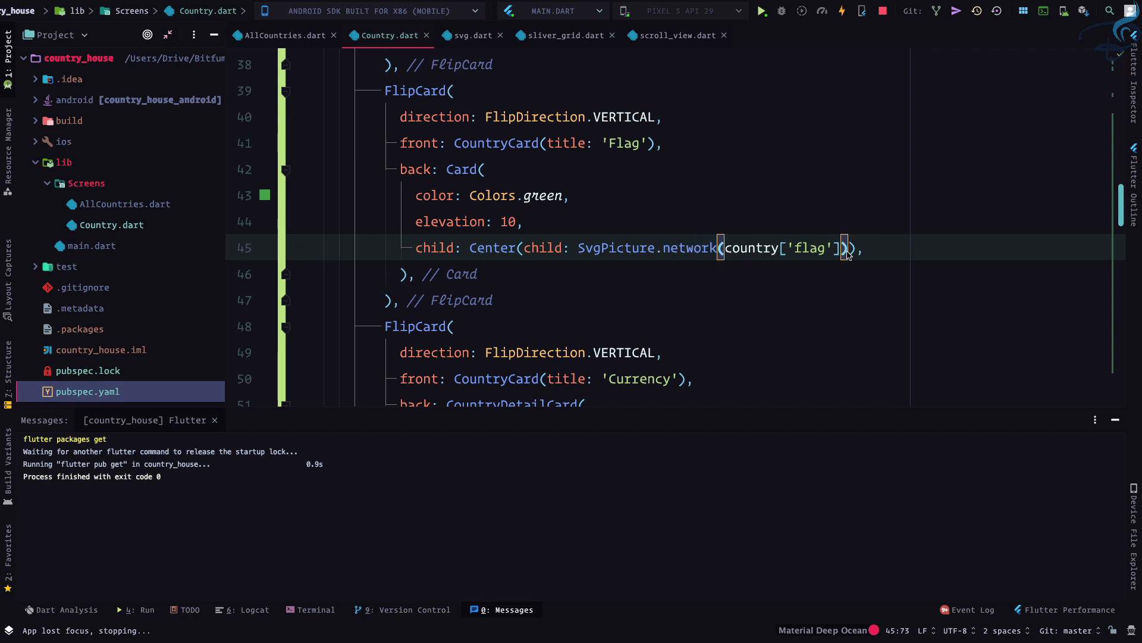
{"action": "type", "text": ",w"}
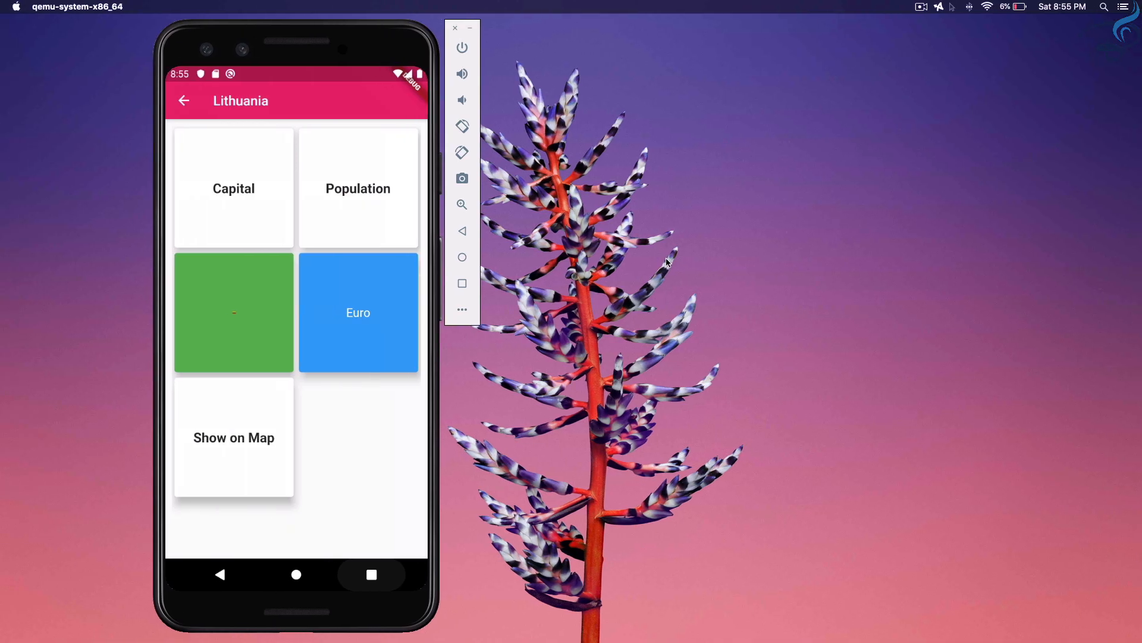
Step: Flip the Lithuania, Indonesia and Iceland flag cards to their SVG flags, then open India's detail screen
{"action": "left_click", "coordinate": [233, 312]}
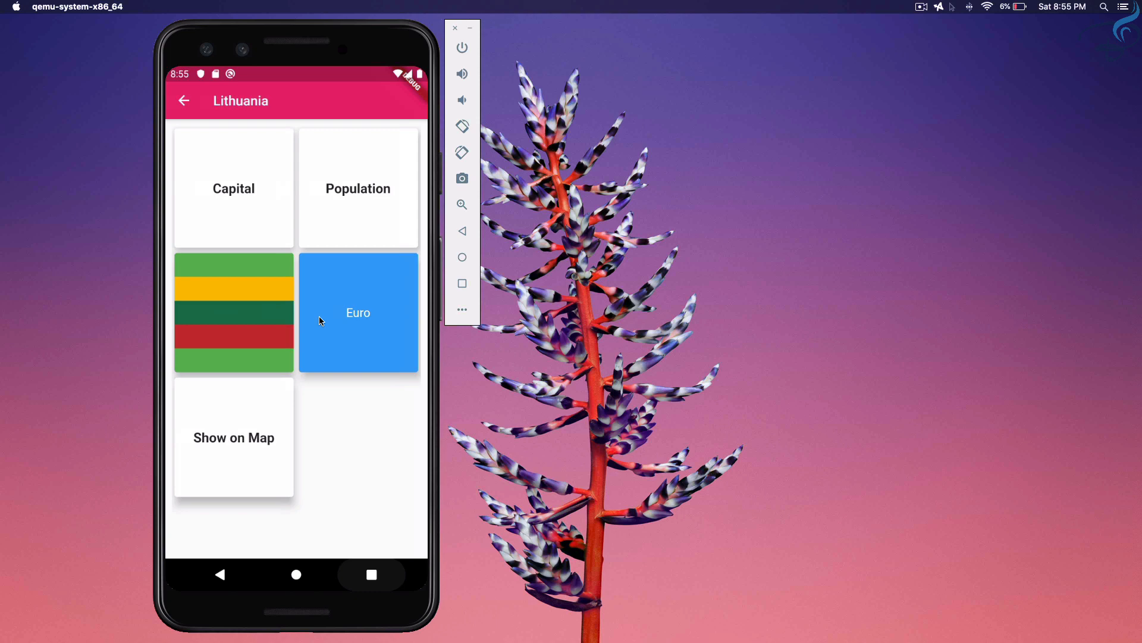
{"action": "left_click", "coordinate": [185, 99]}
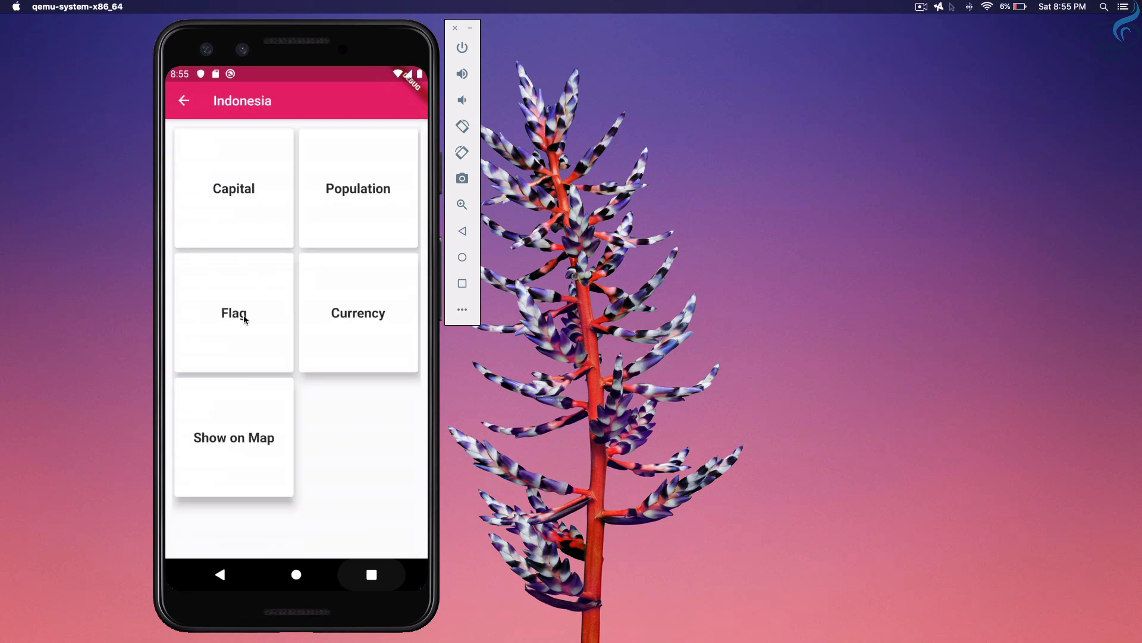
{"action": "left_click", "coordinate": [234, 313]}
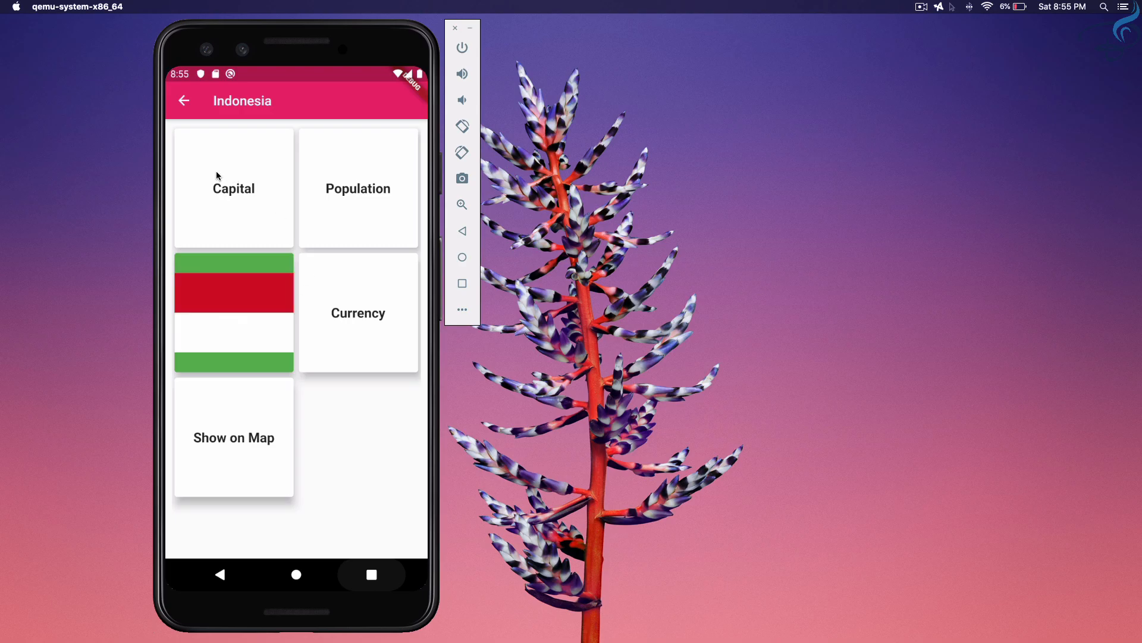
{"action": "mouse_move", "coordinate": [178, 109]}
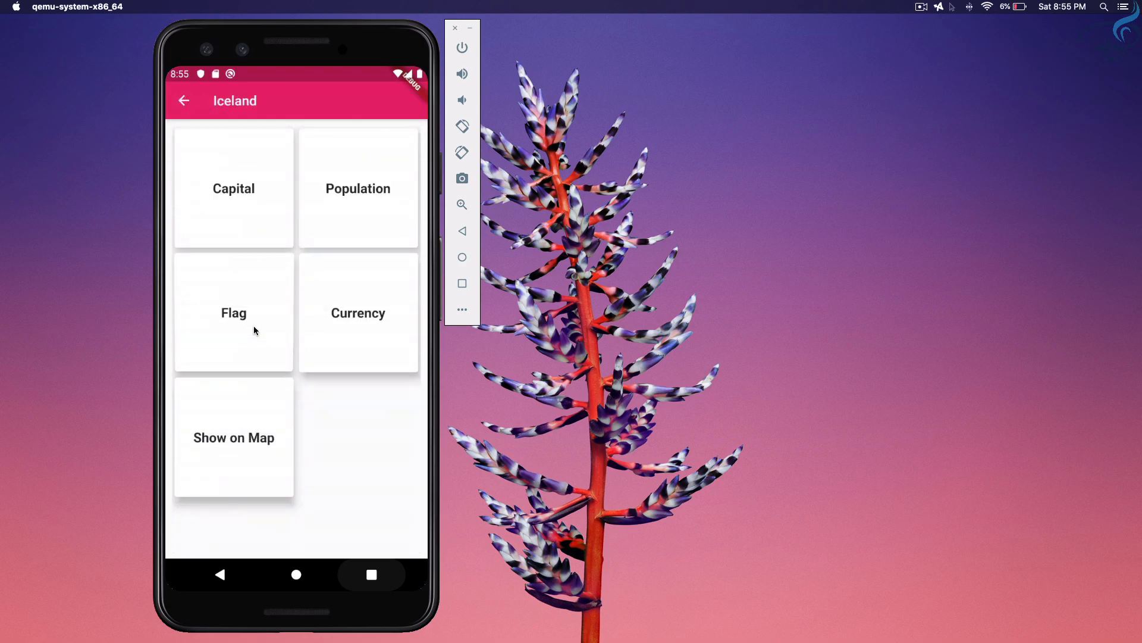
{"action": "left_click", "coordinate": [234, 313]}
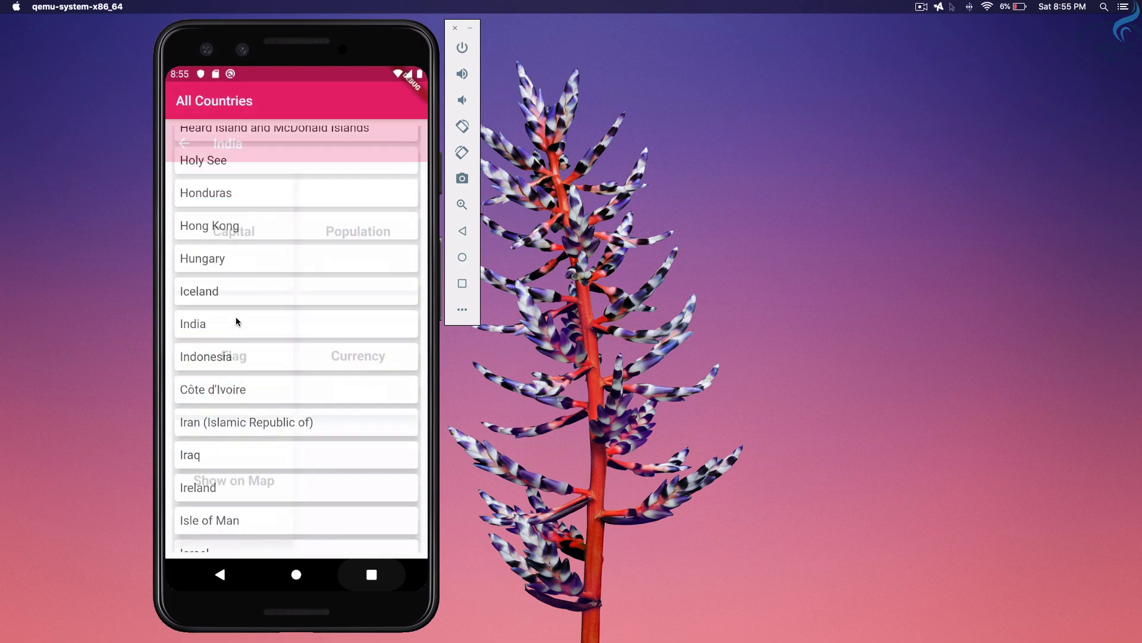
{"action": "left_click", "coordinate": [193, 323]}
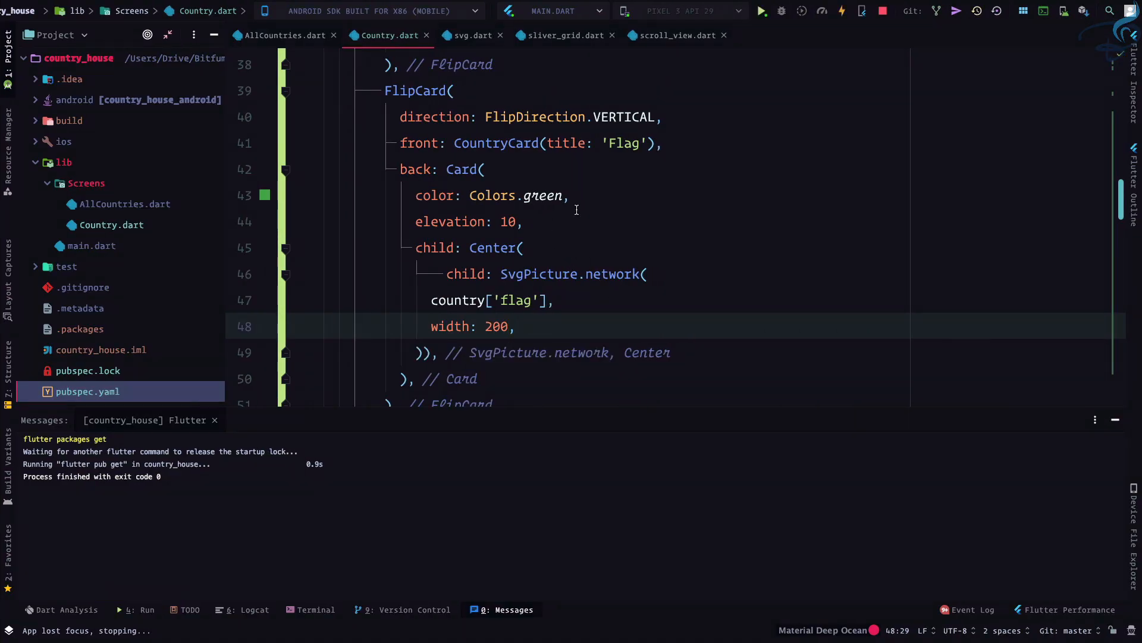
Step: Replace Colors.green with Colors.white for the flag card's back in Country.dart
{"action": "double_click", "coordinate": [542, 195]}
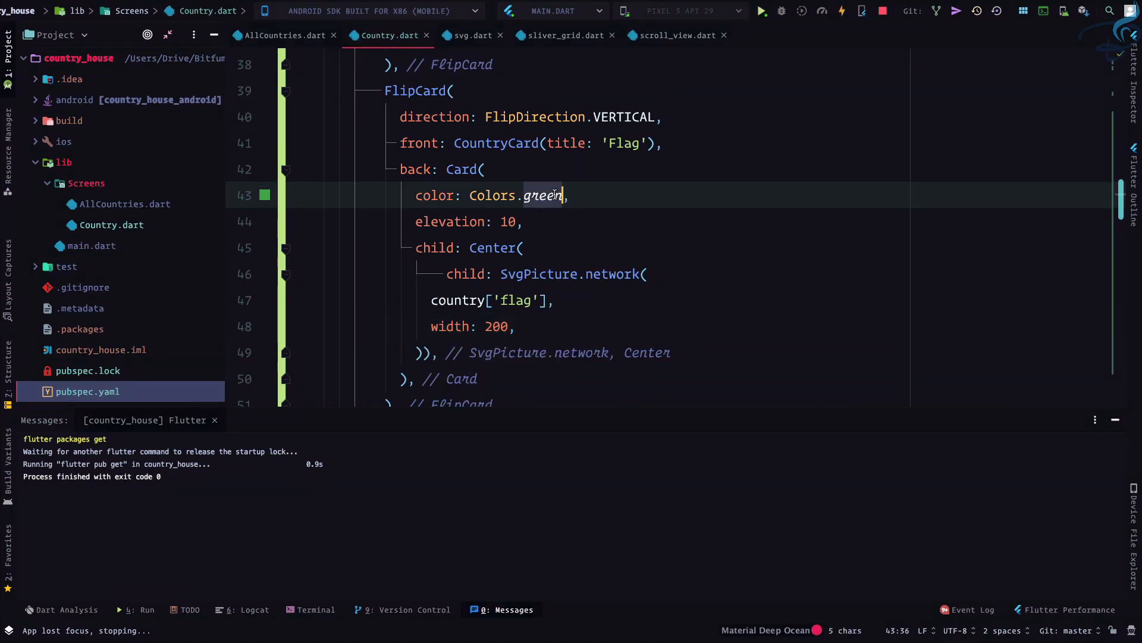
{"action": "type", "text": "white"}
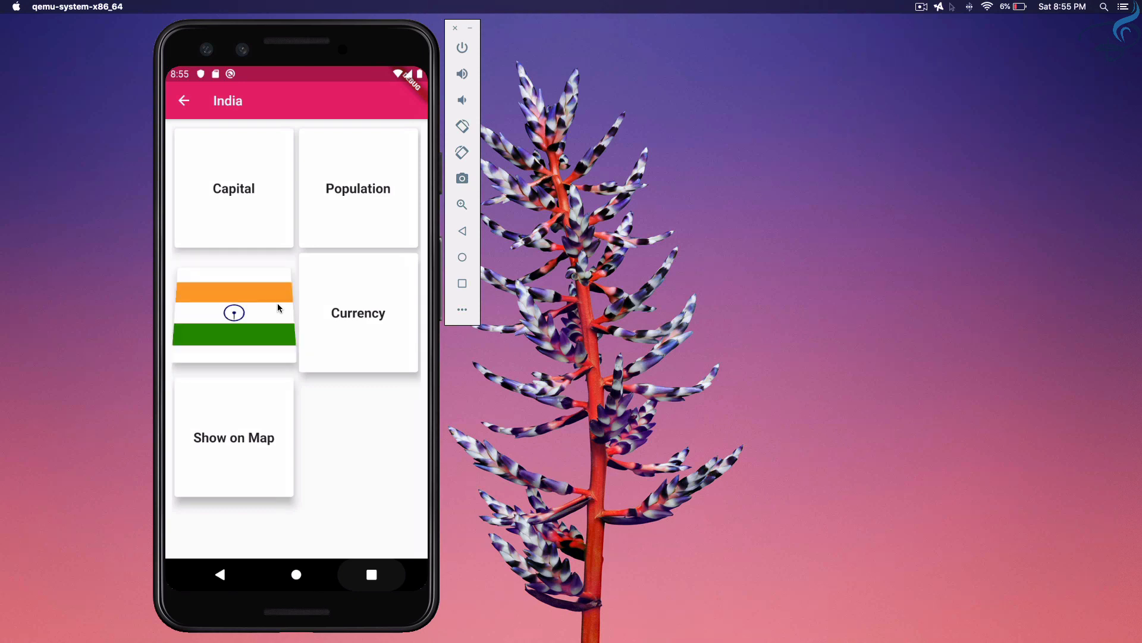
Step: Flip India's flag card on the white back, return to the list and open Hong Kong
{"action": "left_click", "coordinate": [358, 313]}
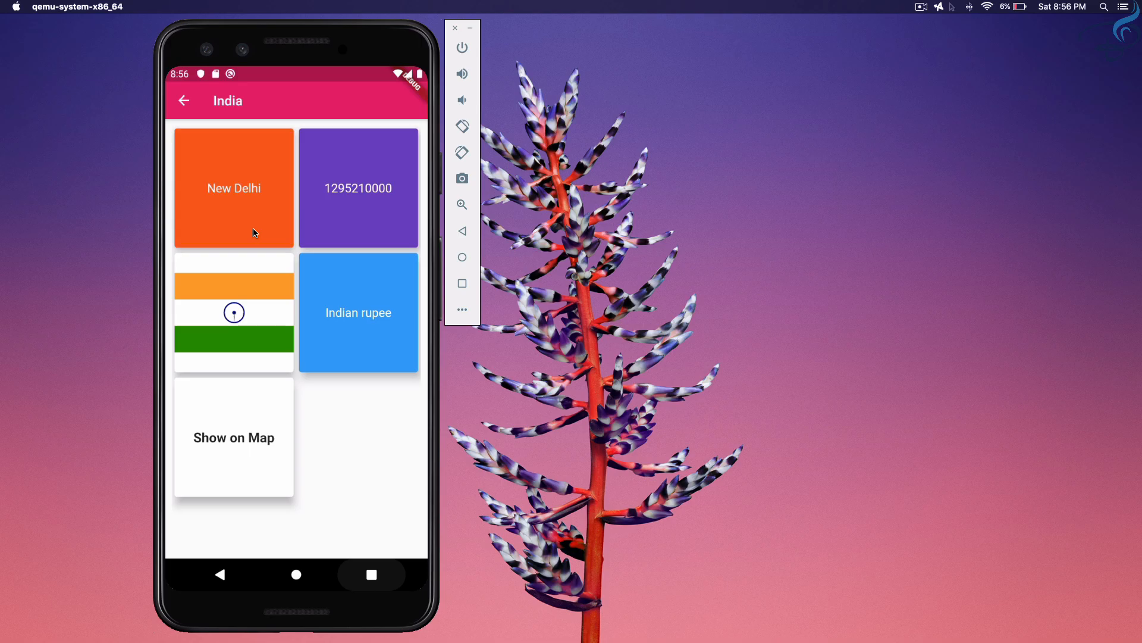
{"action": "mouse_move", "coordinate": [189, 100]}
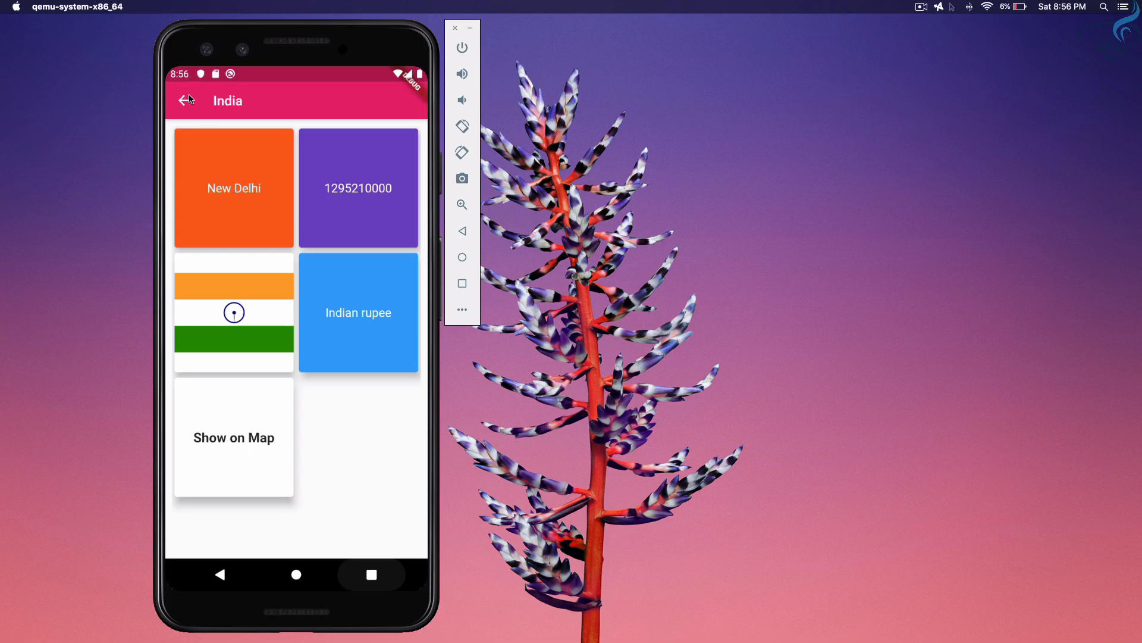
{"action": "left_click", "coordinate": [186, 100]}
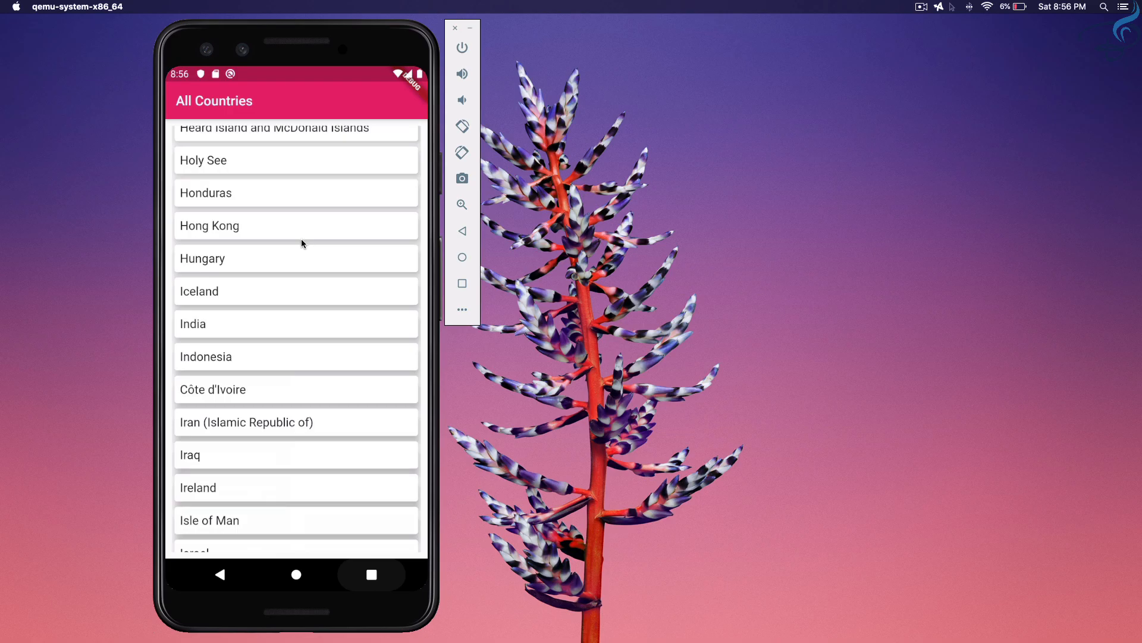
{"action": "left_click", "coordinate": [209, 225]}
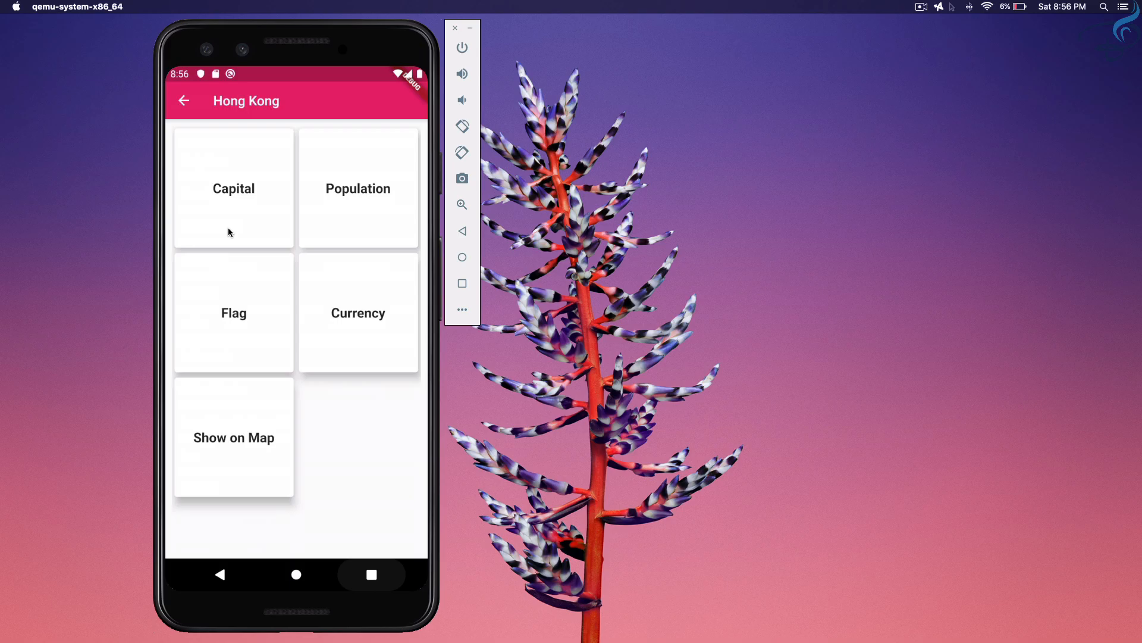
Step: Flip Hong Kong's Capital and Currency cards open and back, then return to the countries list
{"action": "left_click", "coordinate": [233, 187]}
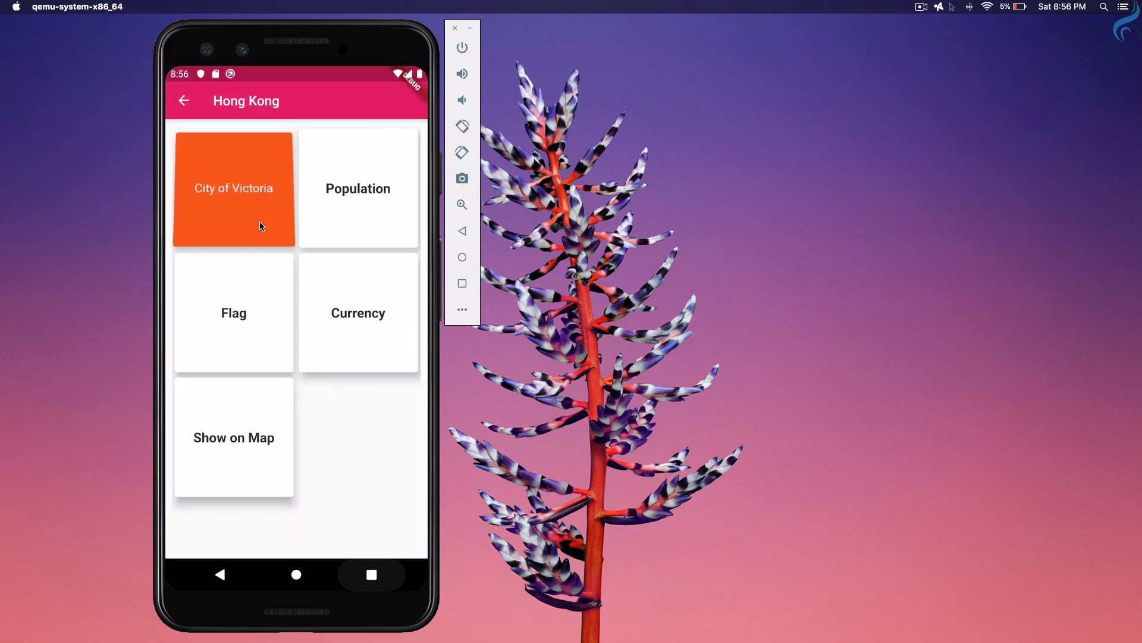
{"action": "left_click", "coordinate": [233, 188]}
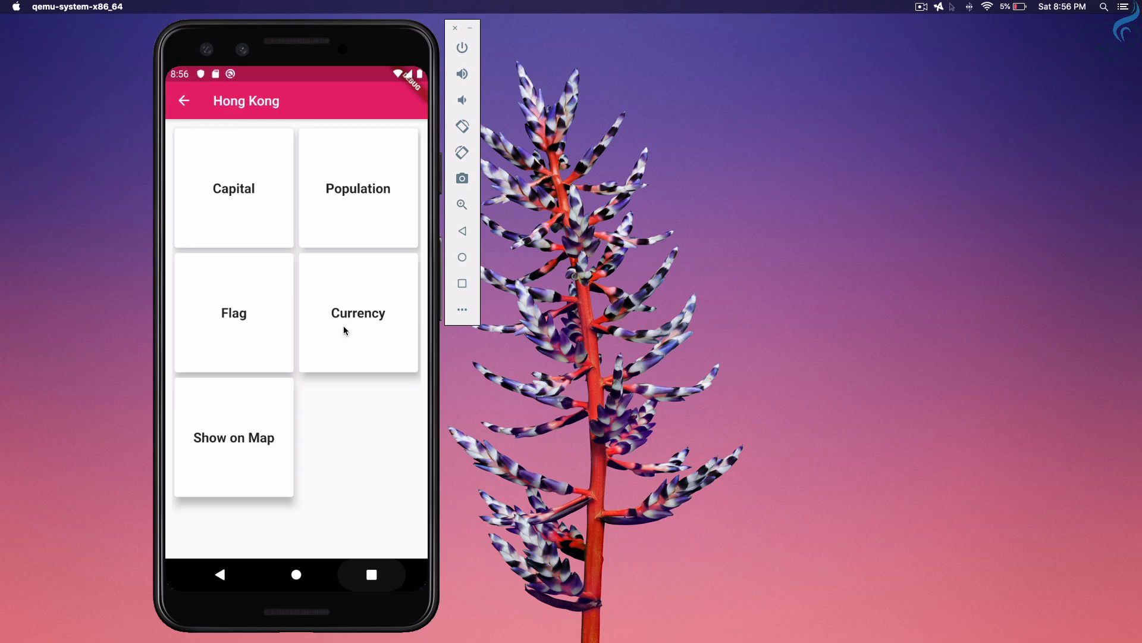
{"action": "left_click", "coordinate": [358, 312]}
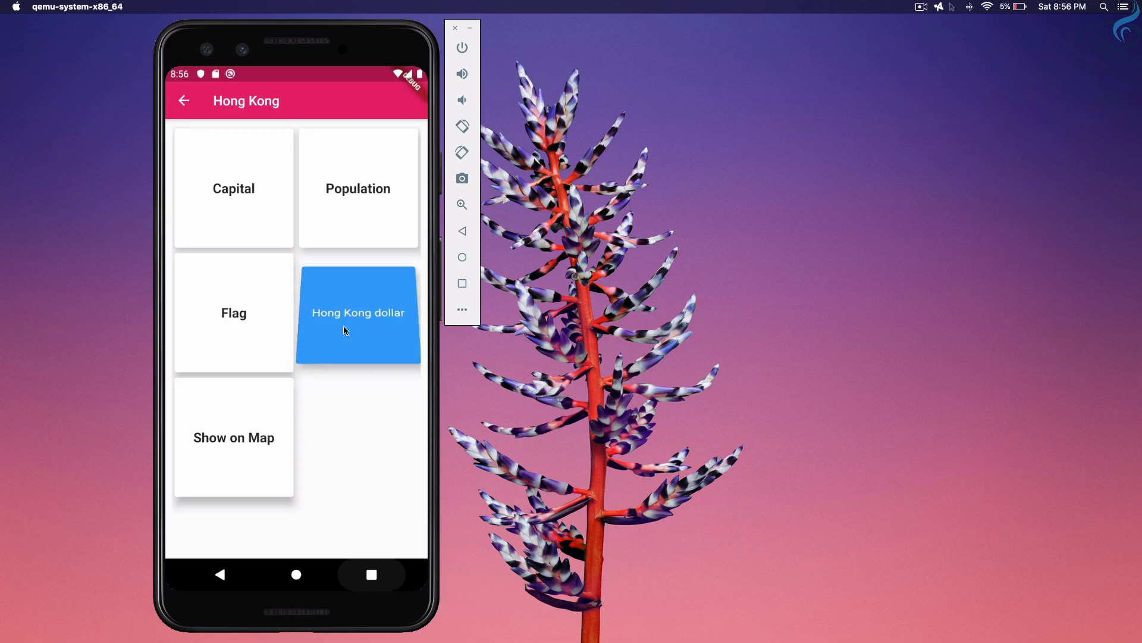
{"action": "left_click", "coordinate": [358, 313]}
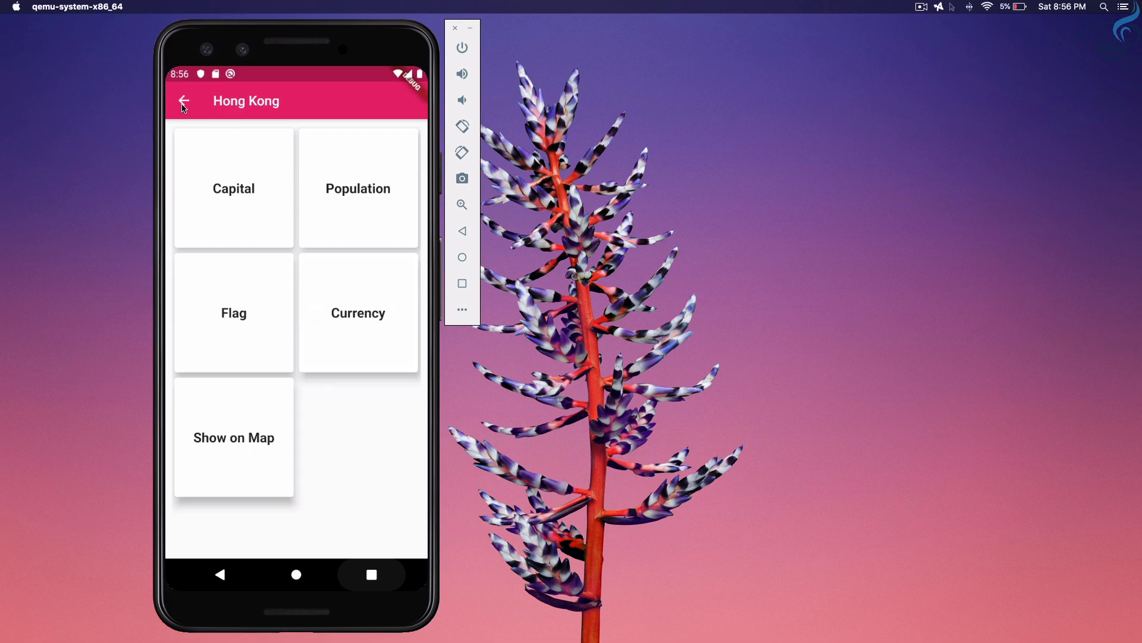
{"action": "left_click", "coordinate": [183, 101]}
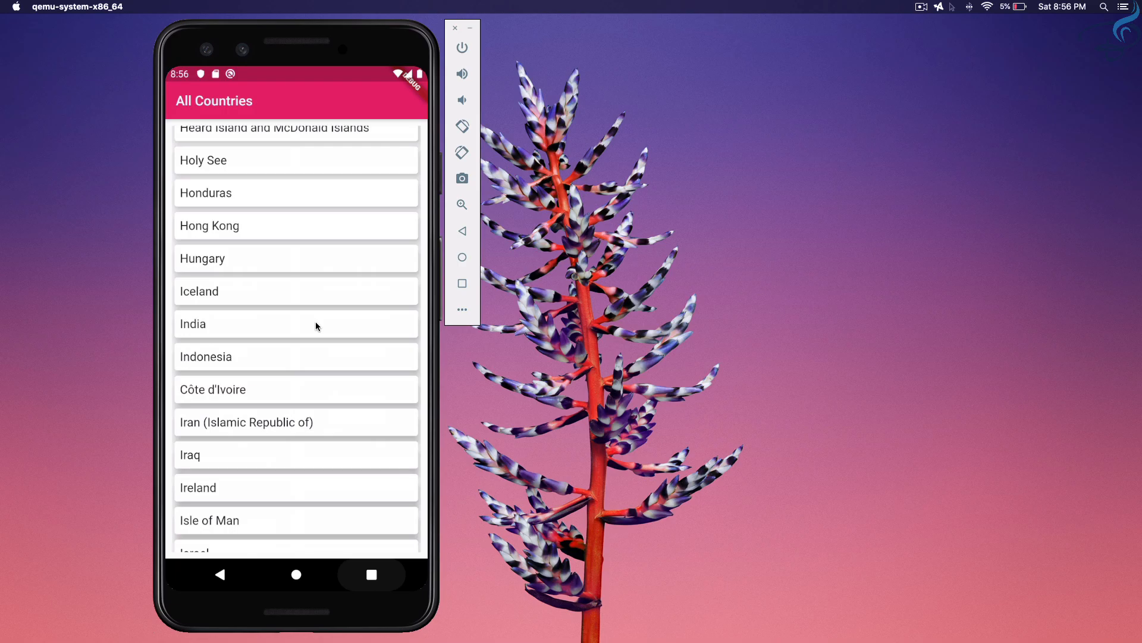
{"action": "mouse_move", "coordinate": [382, 115]}
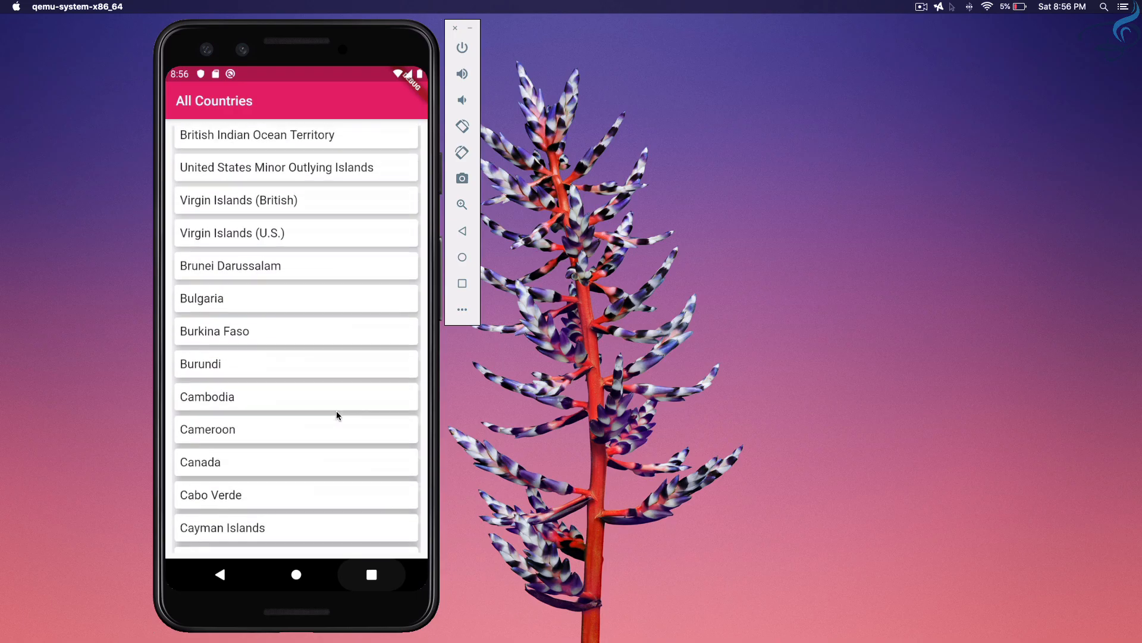
{"action": "scroll", "scroll_direction": "down", "scroll_amount": 3}
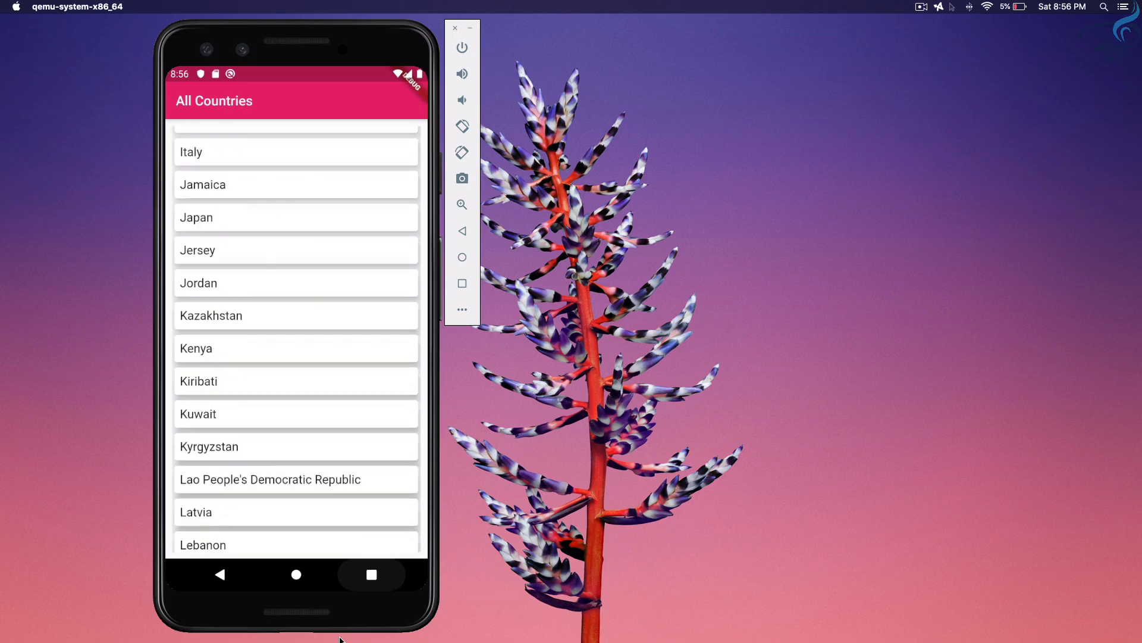
{"action": "scroll", "scroll_direction": "down", "scroll_amount": 3}
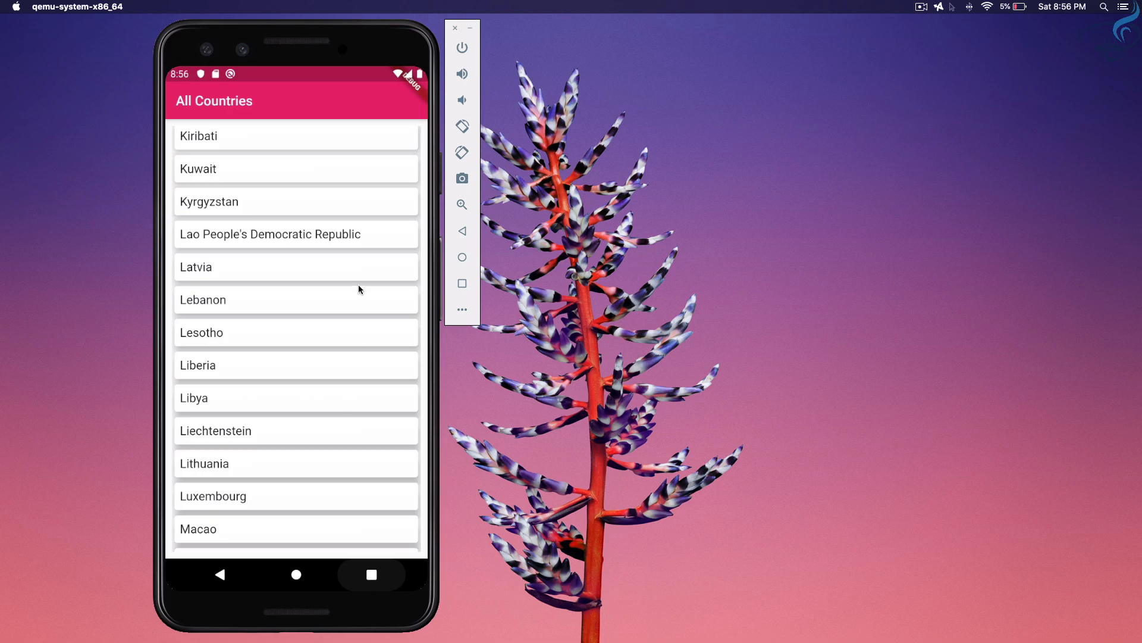
{"action": "mouse_move", "coordinate": [213, 104]}
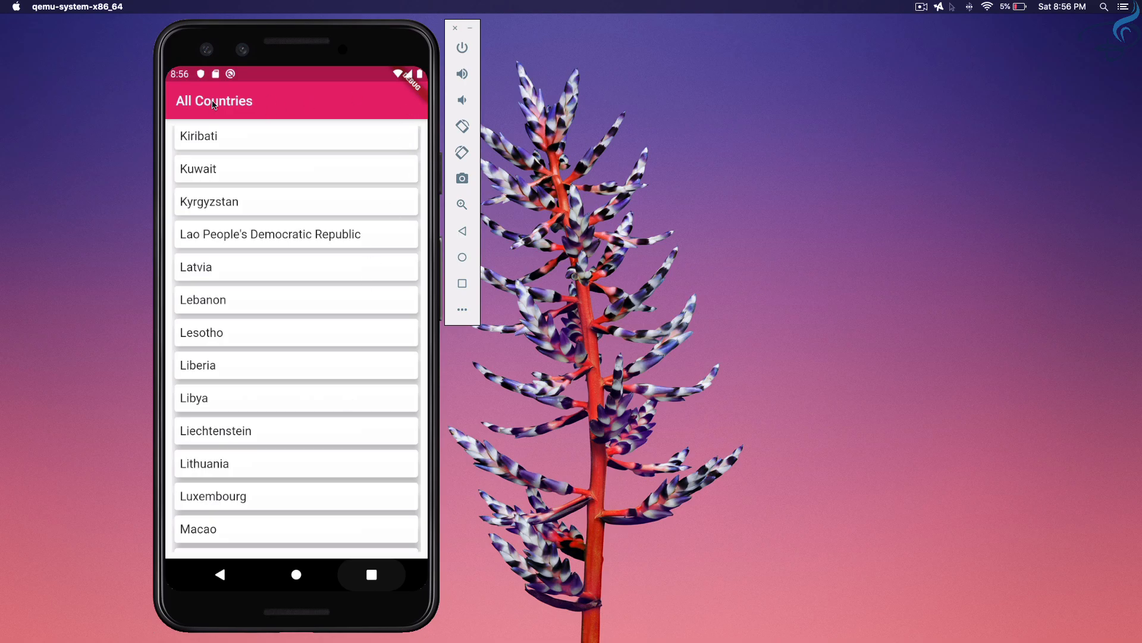
{"action": "mouse_move", "coordinate": [297, 102]}
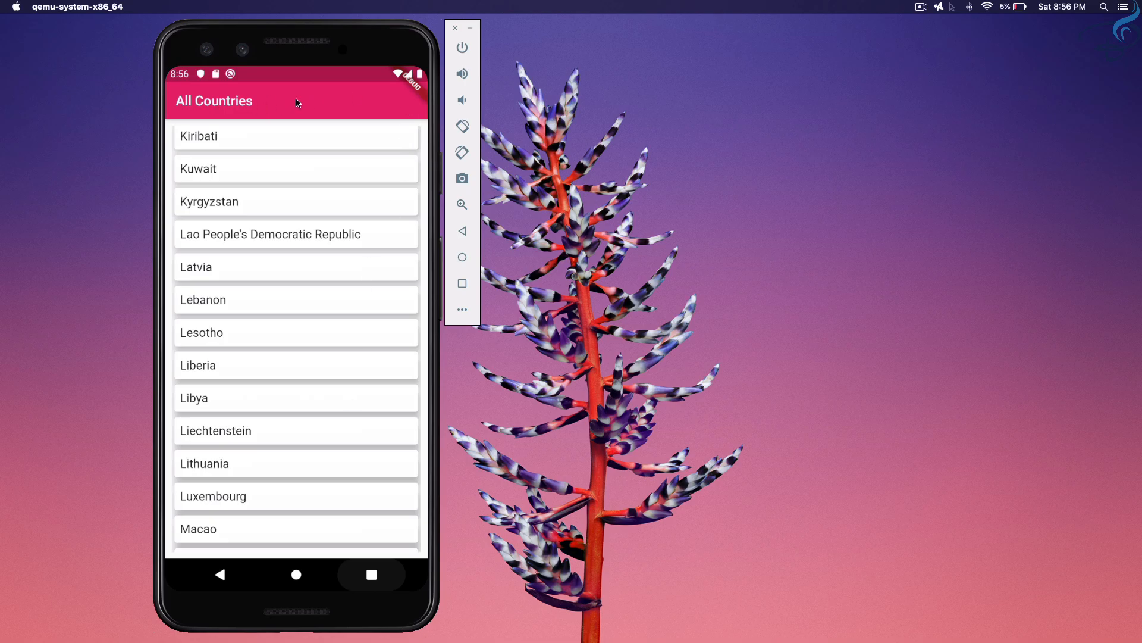